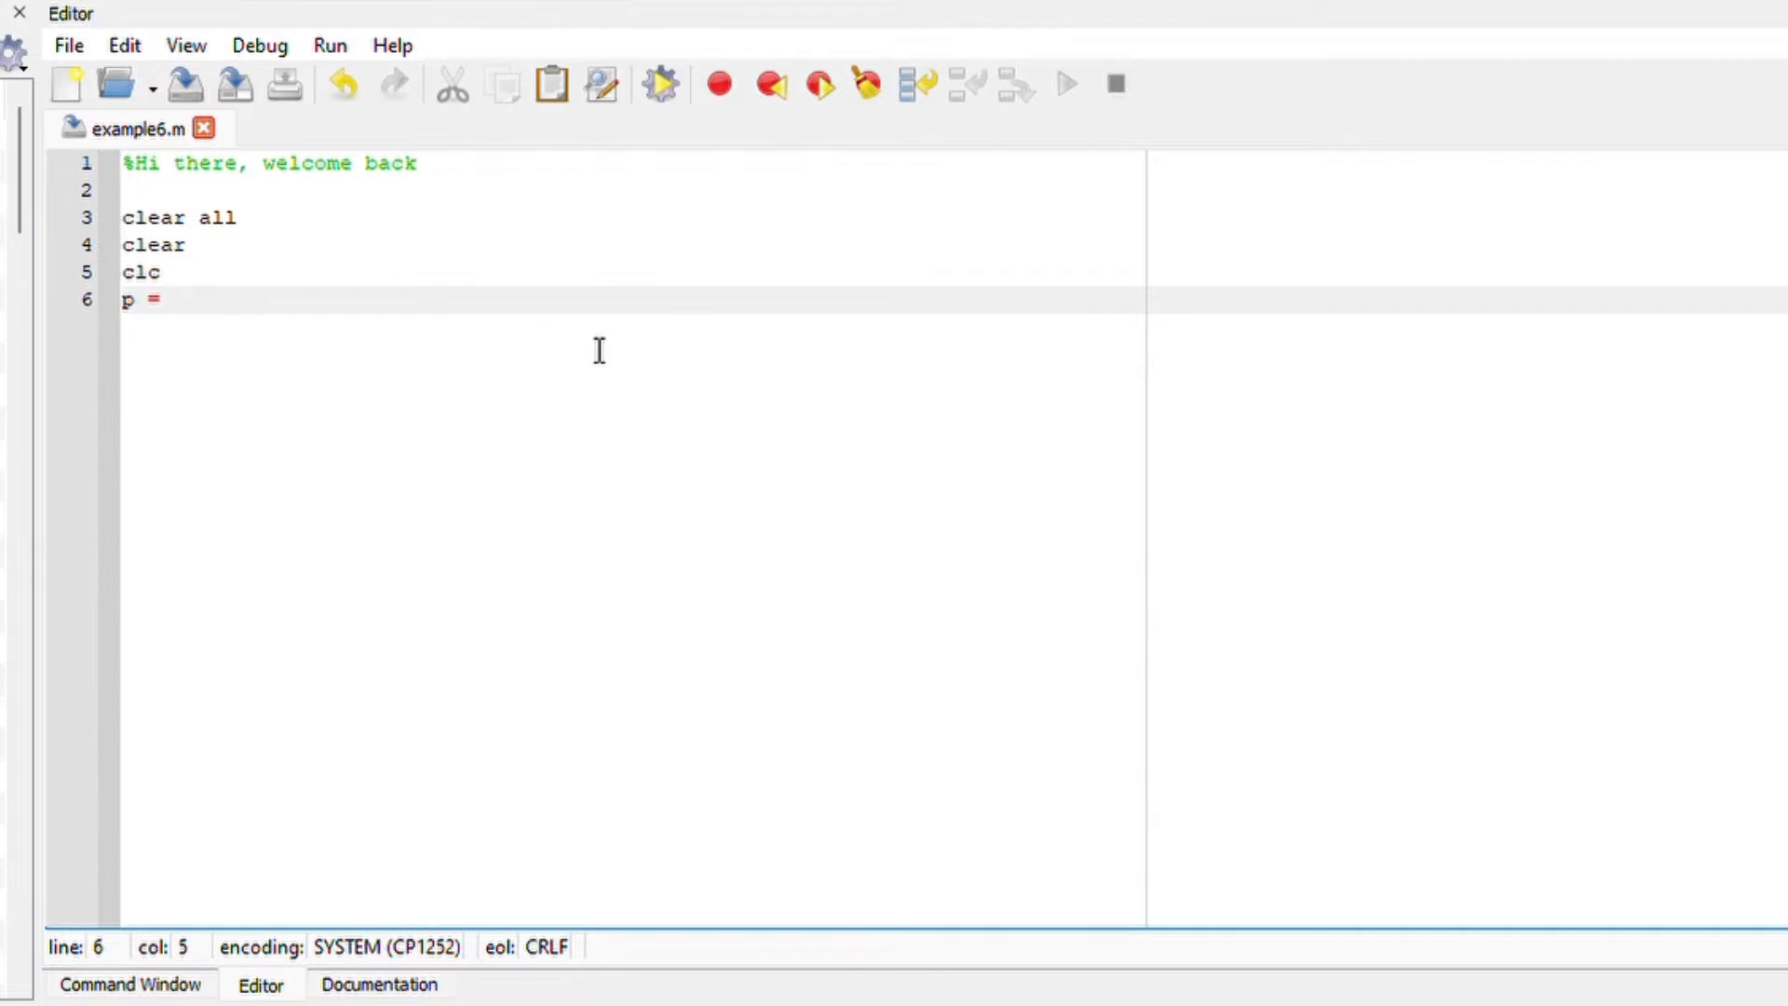
Define p = [ones(2, 4)] in example6.m and confirm size(p) returns 2 4.
text([)
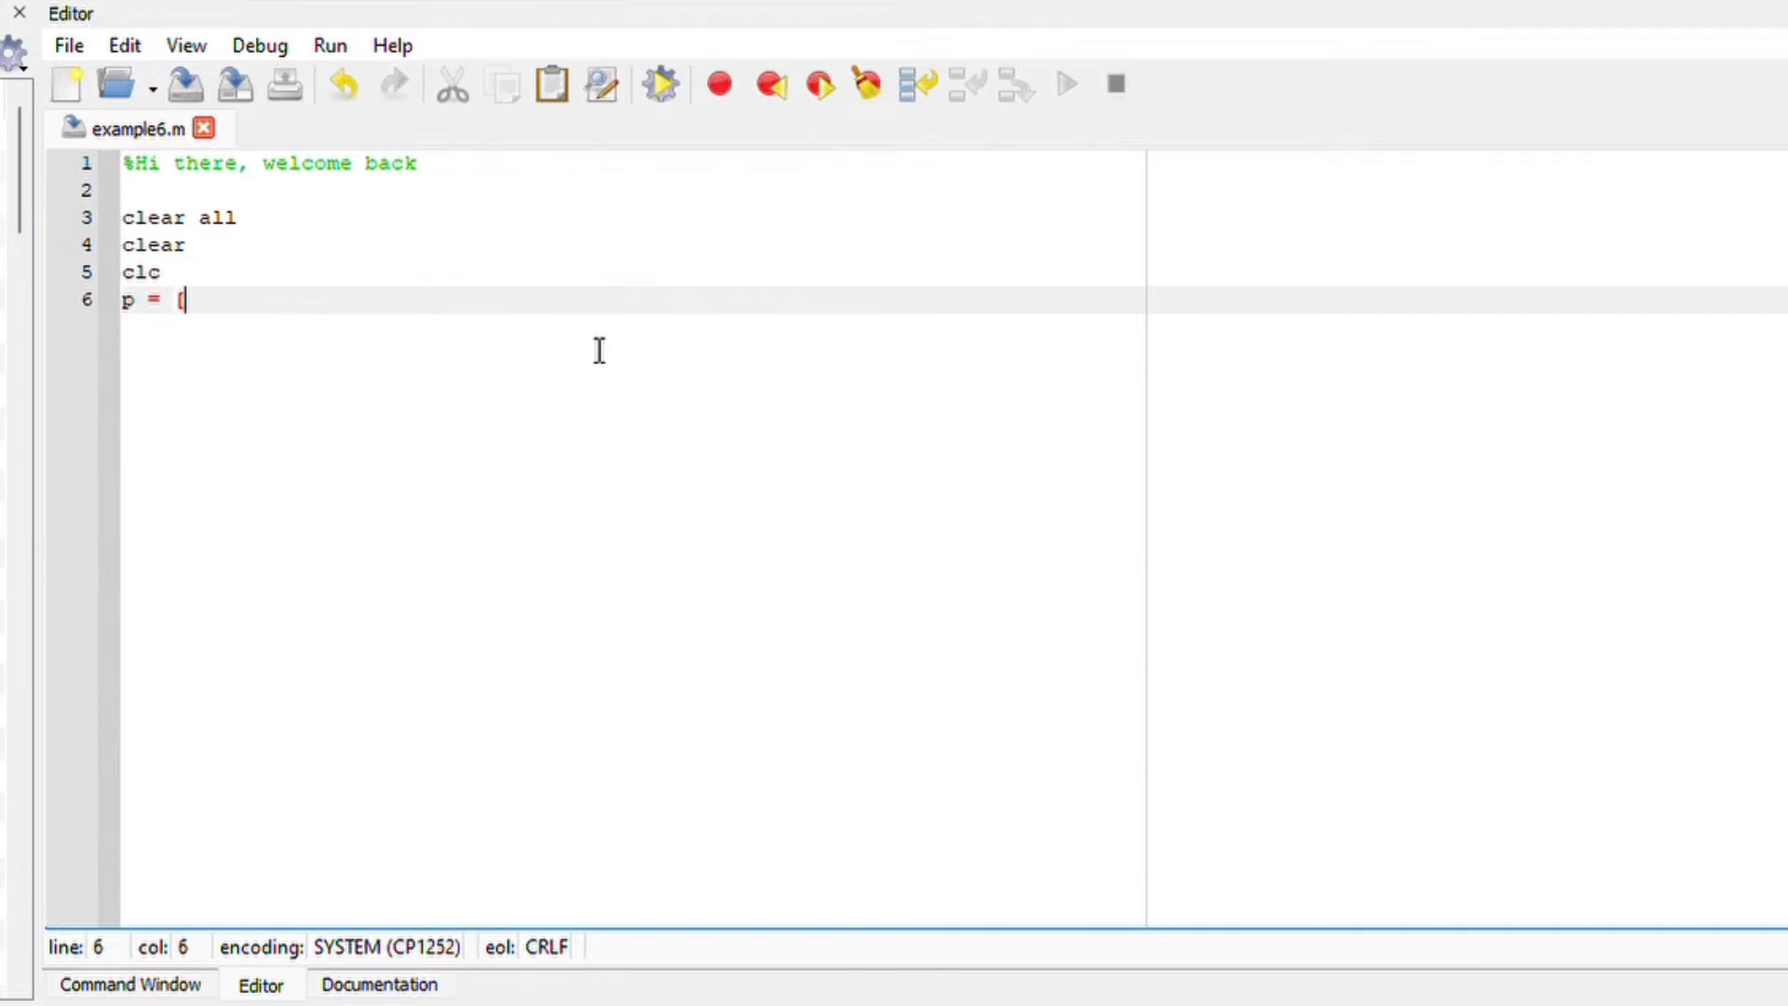
text(ones()
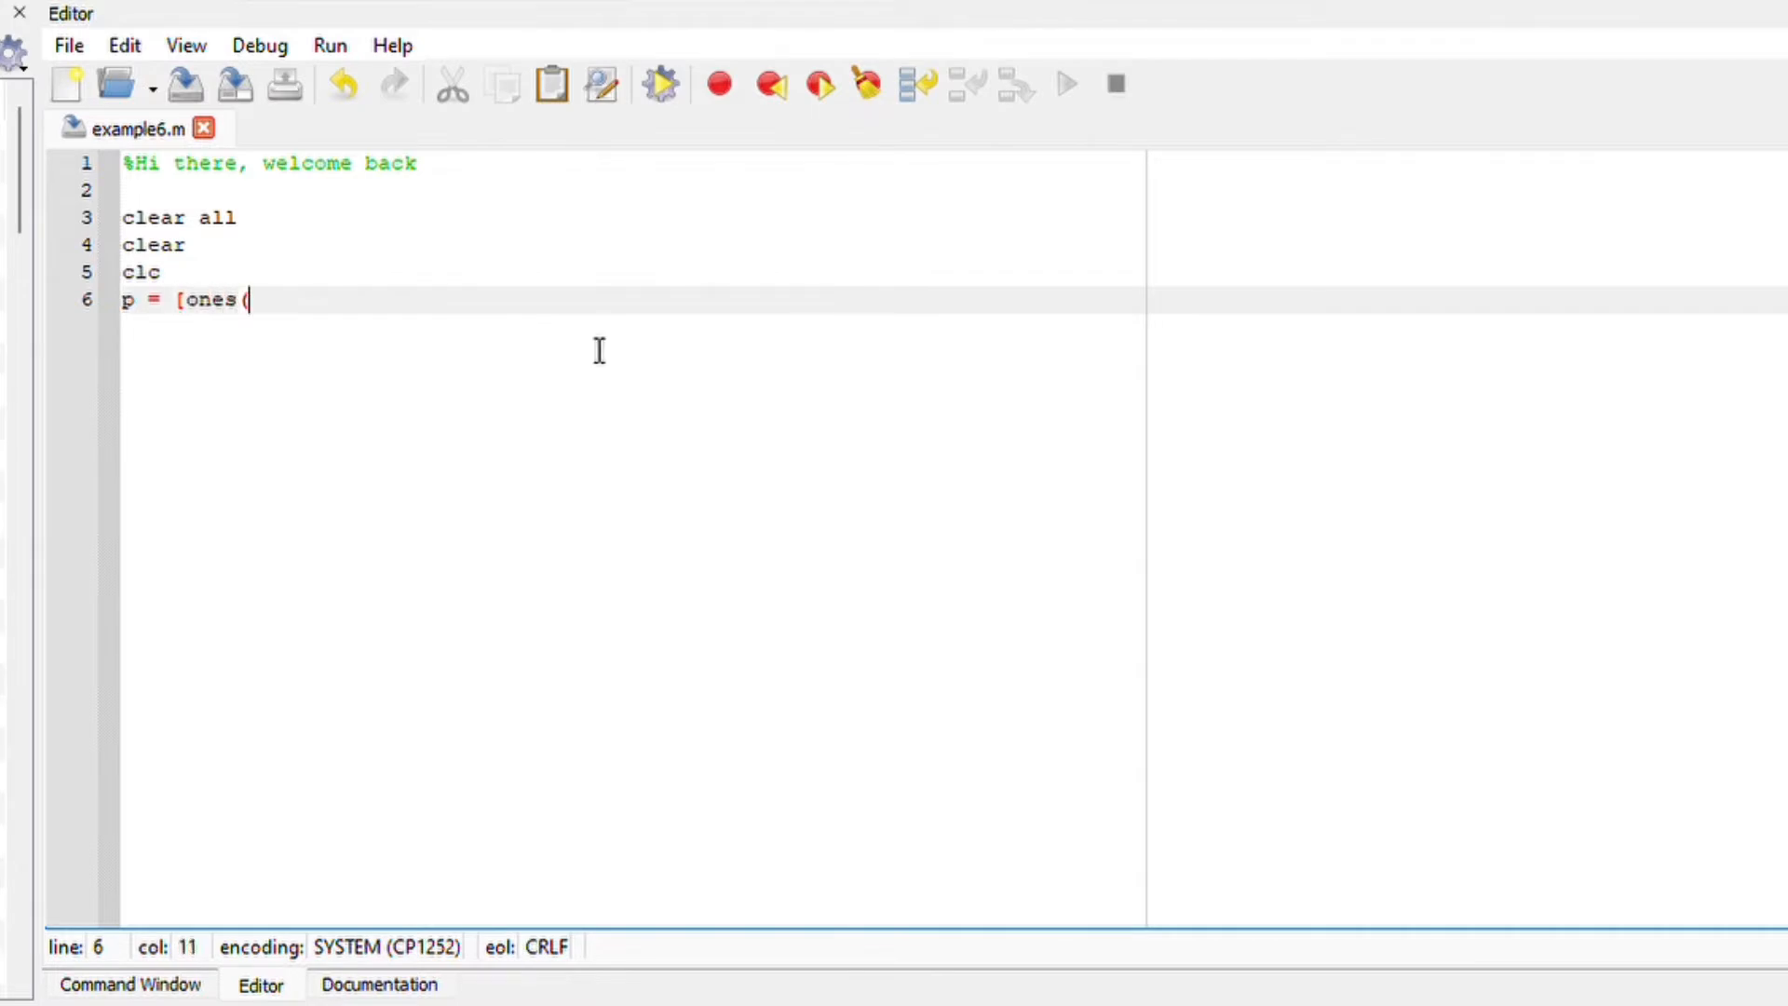
text(2, 4)
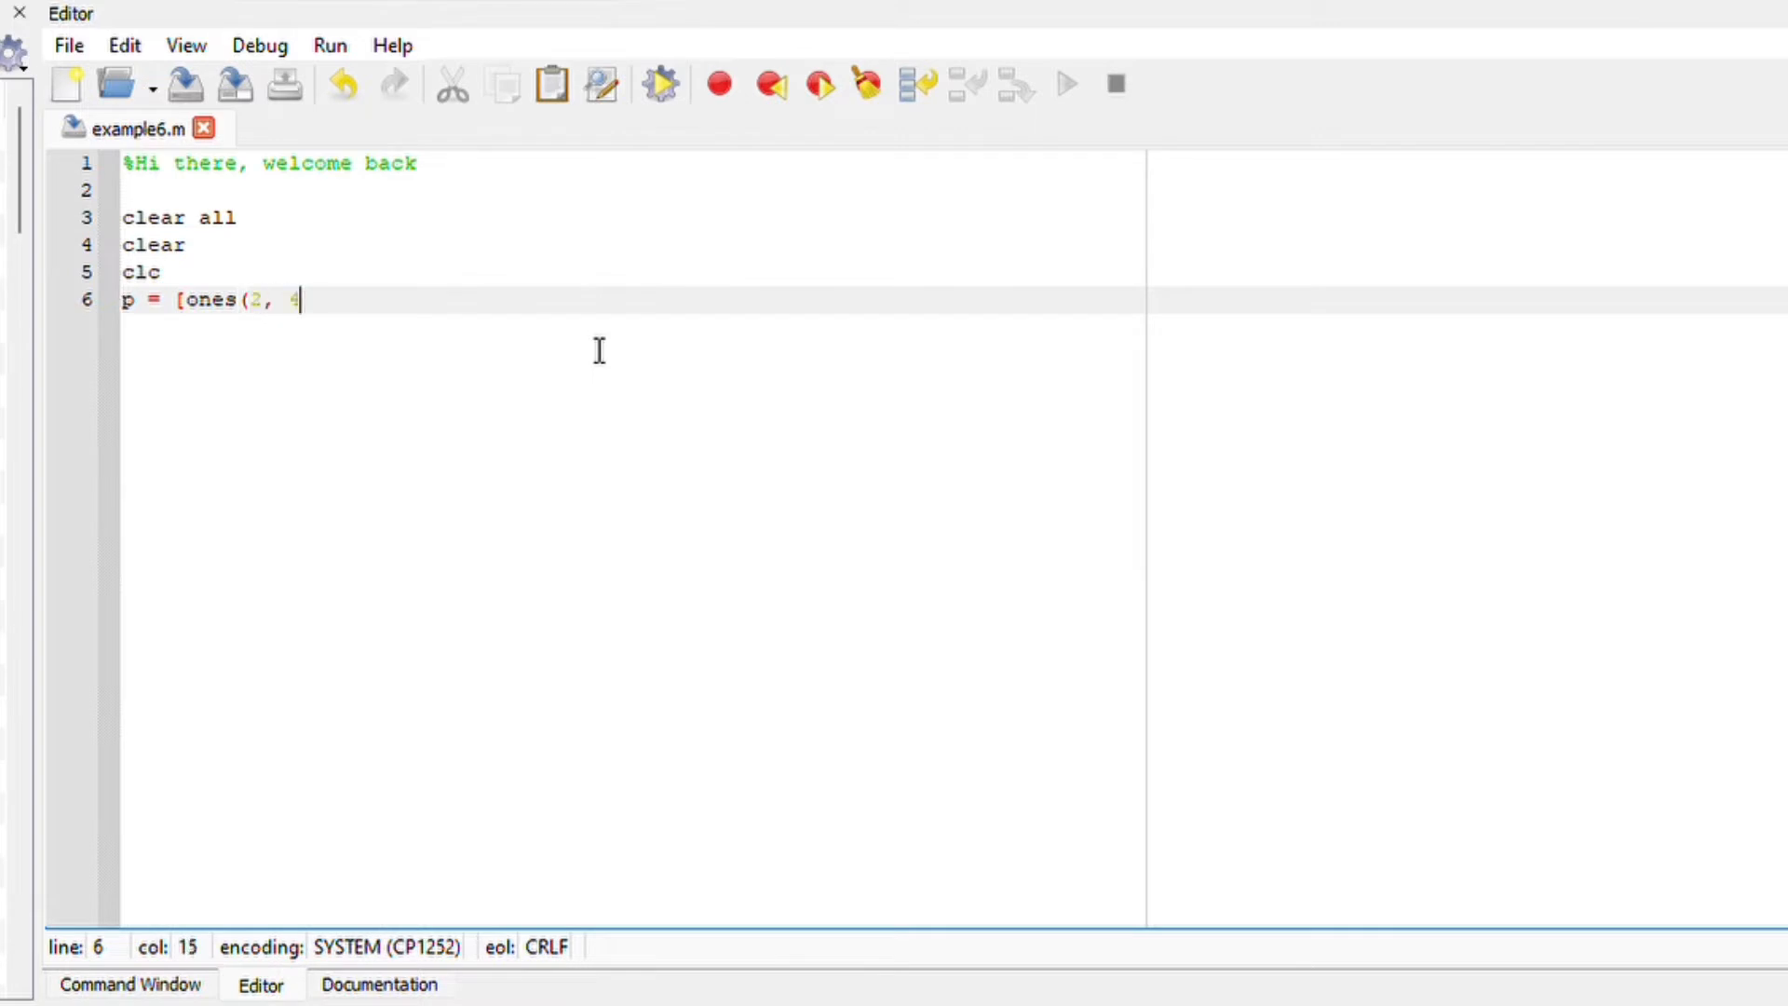
text()])
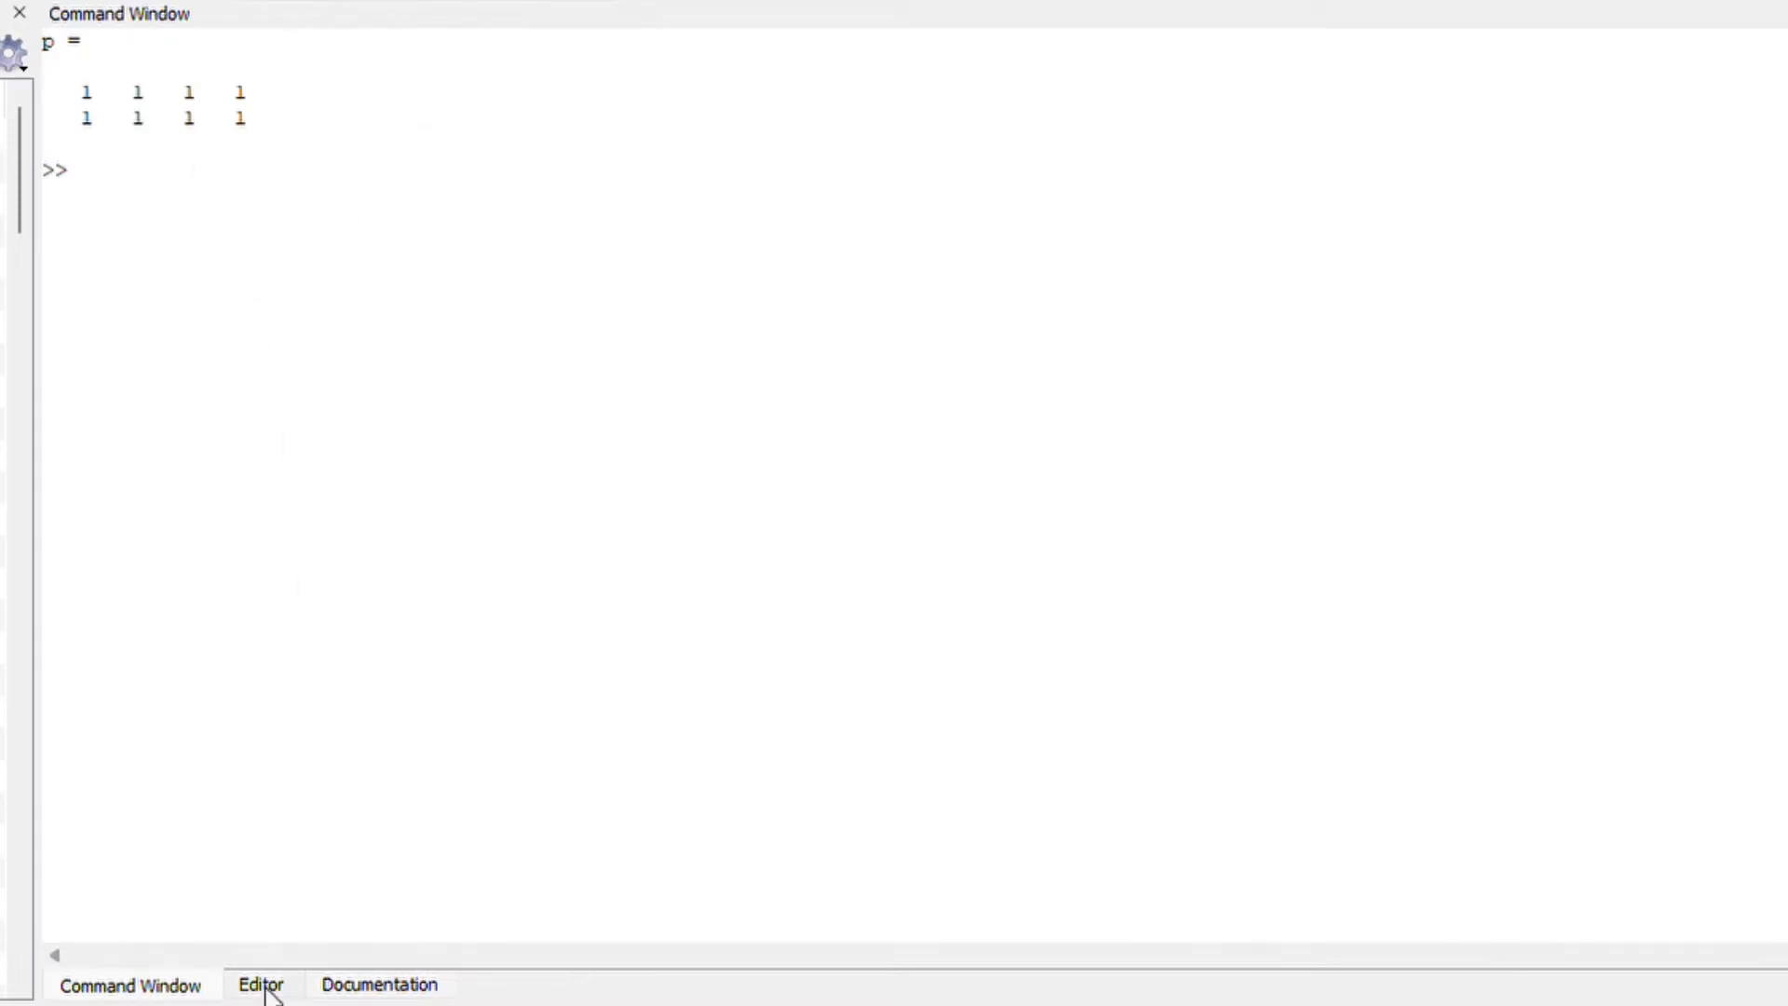
key(Return)
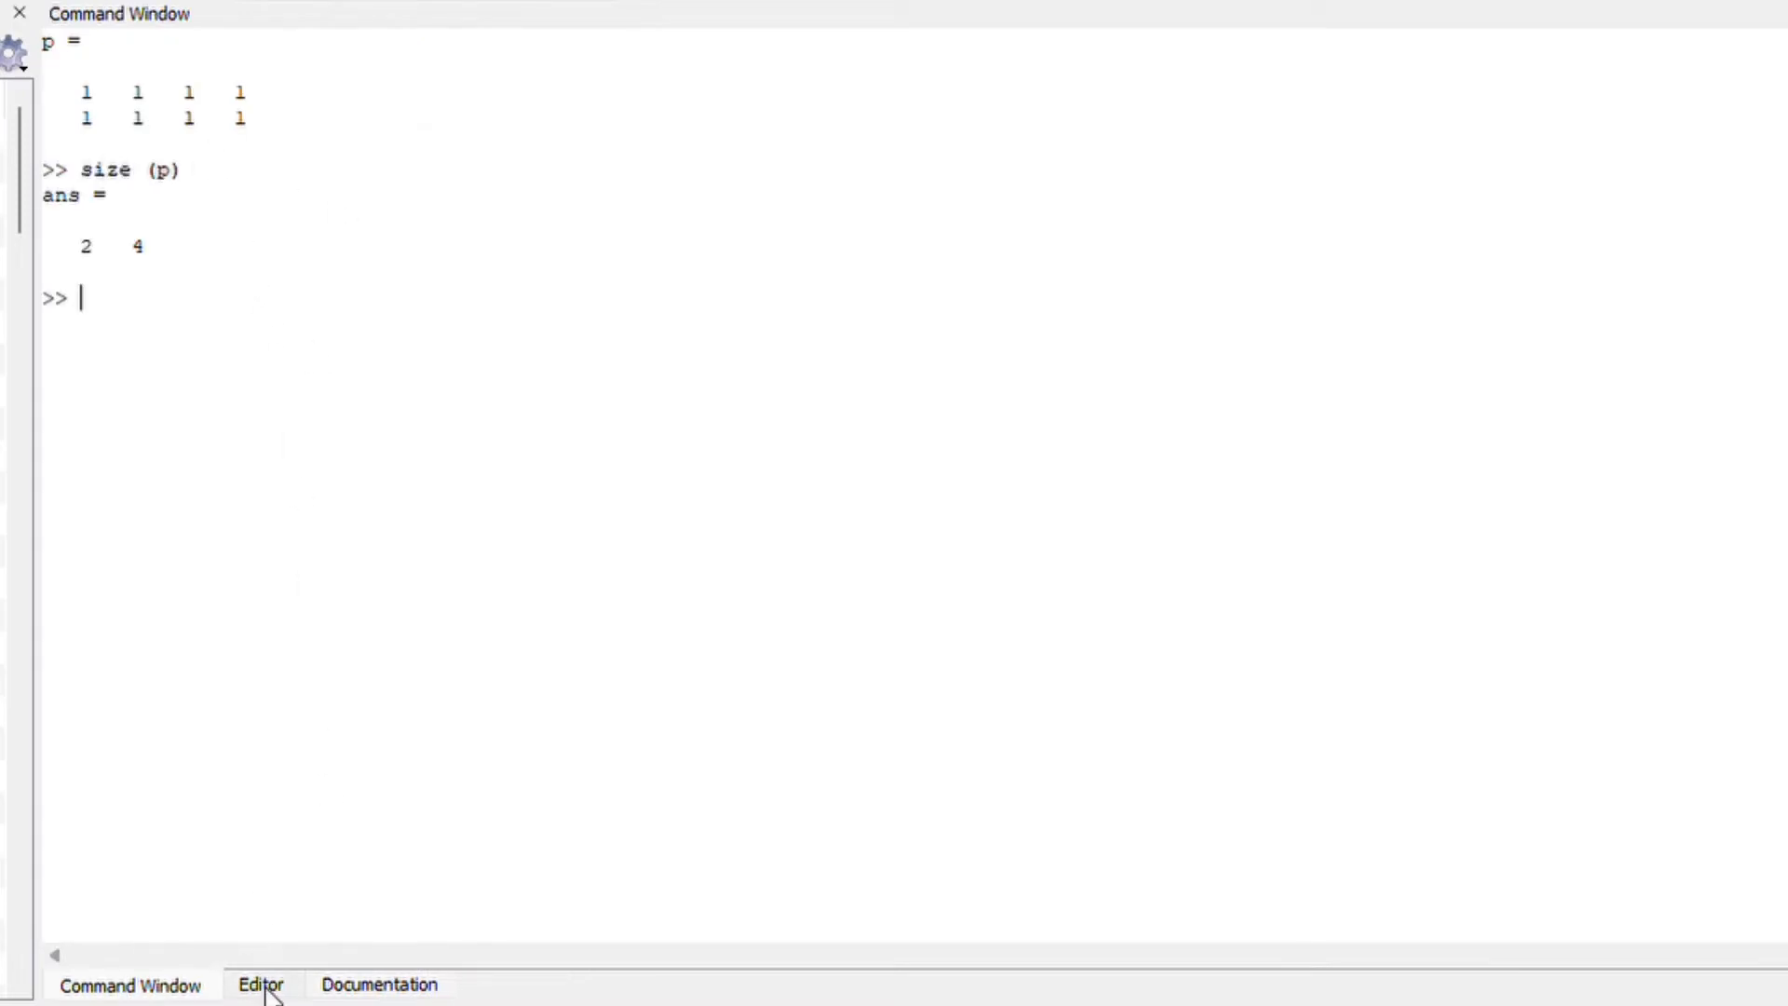
click(260, 984)
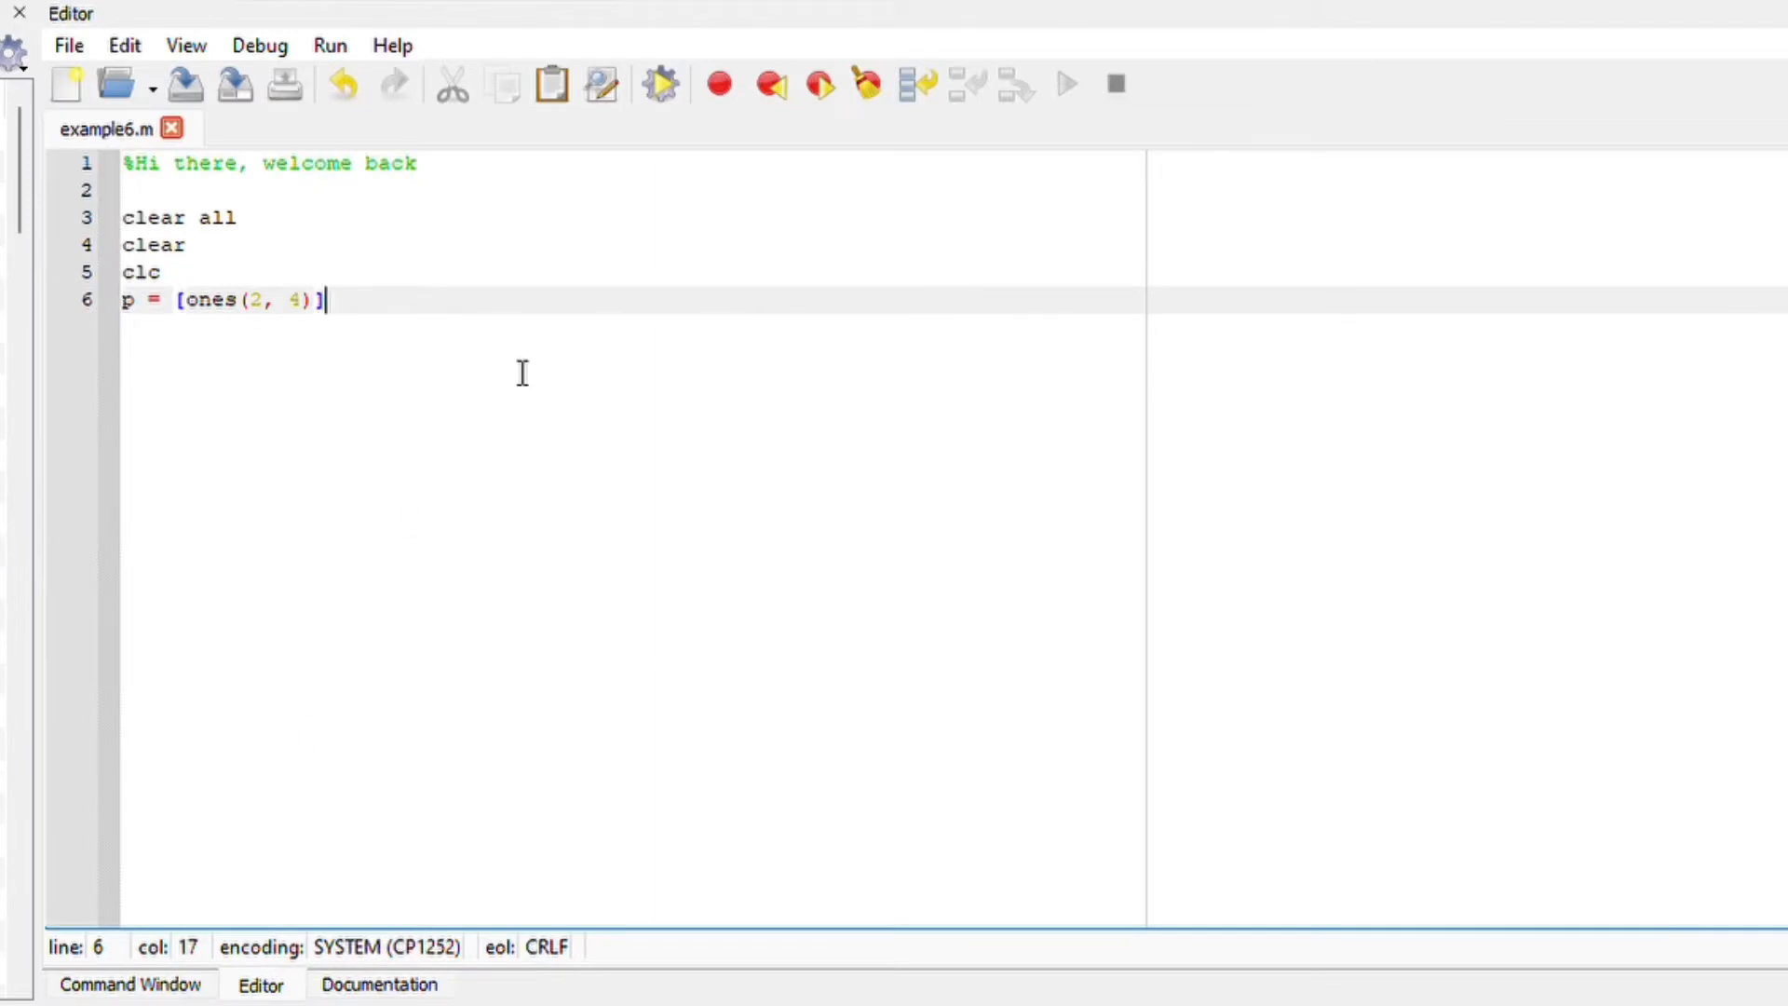
Append the row 12:-3:3 beneath the ones in p and view the three-row result.
text(;)
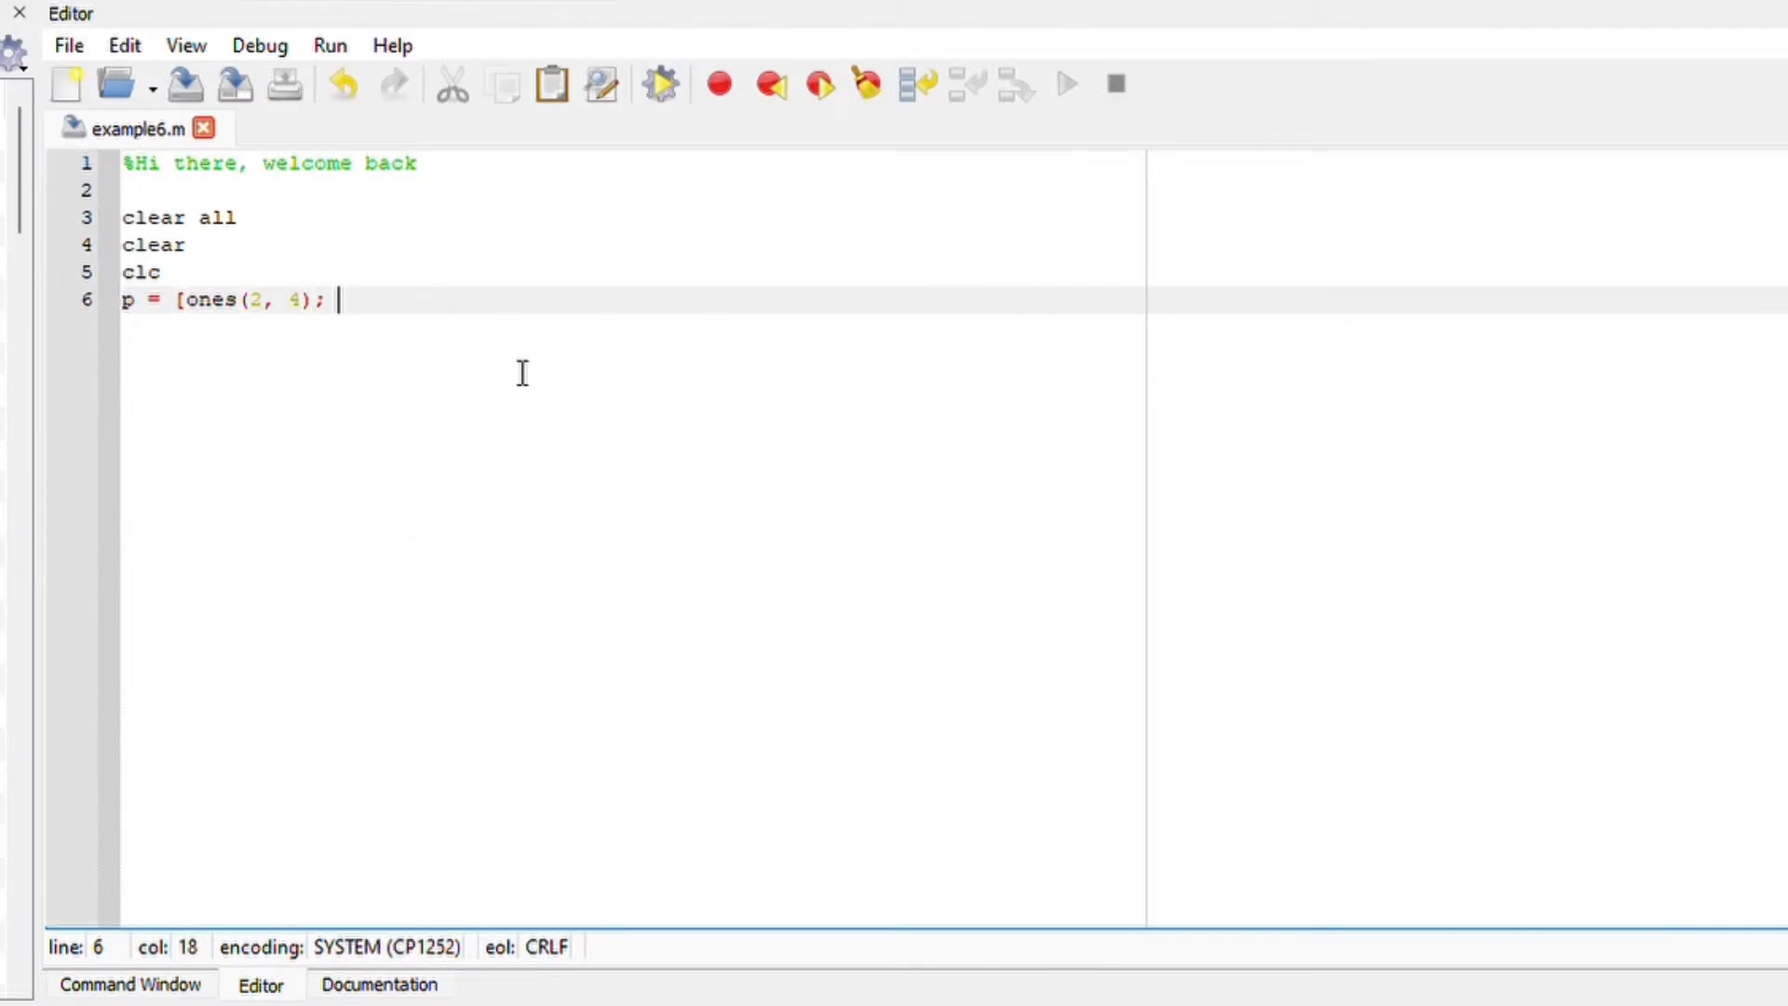
text((12:)
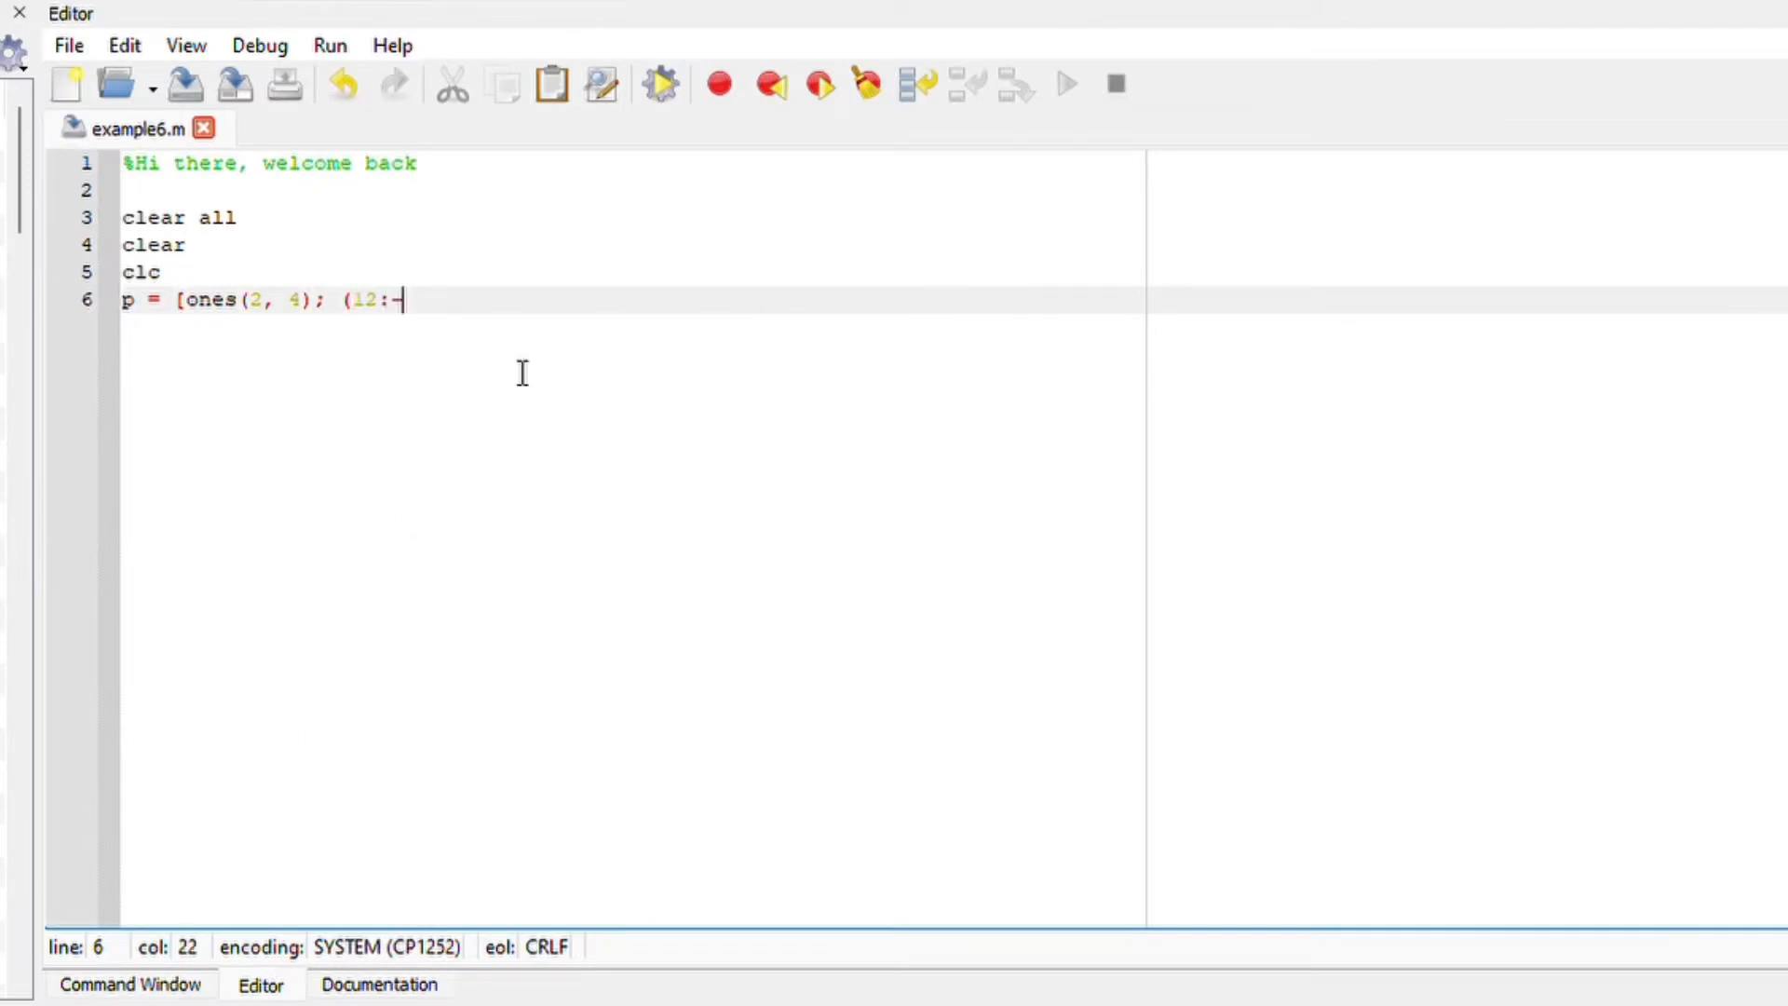
text(3:3])
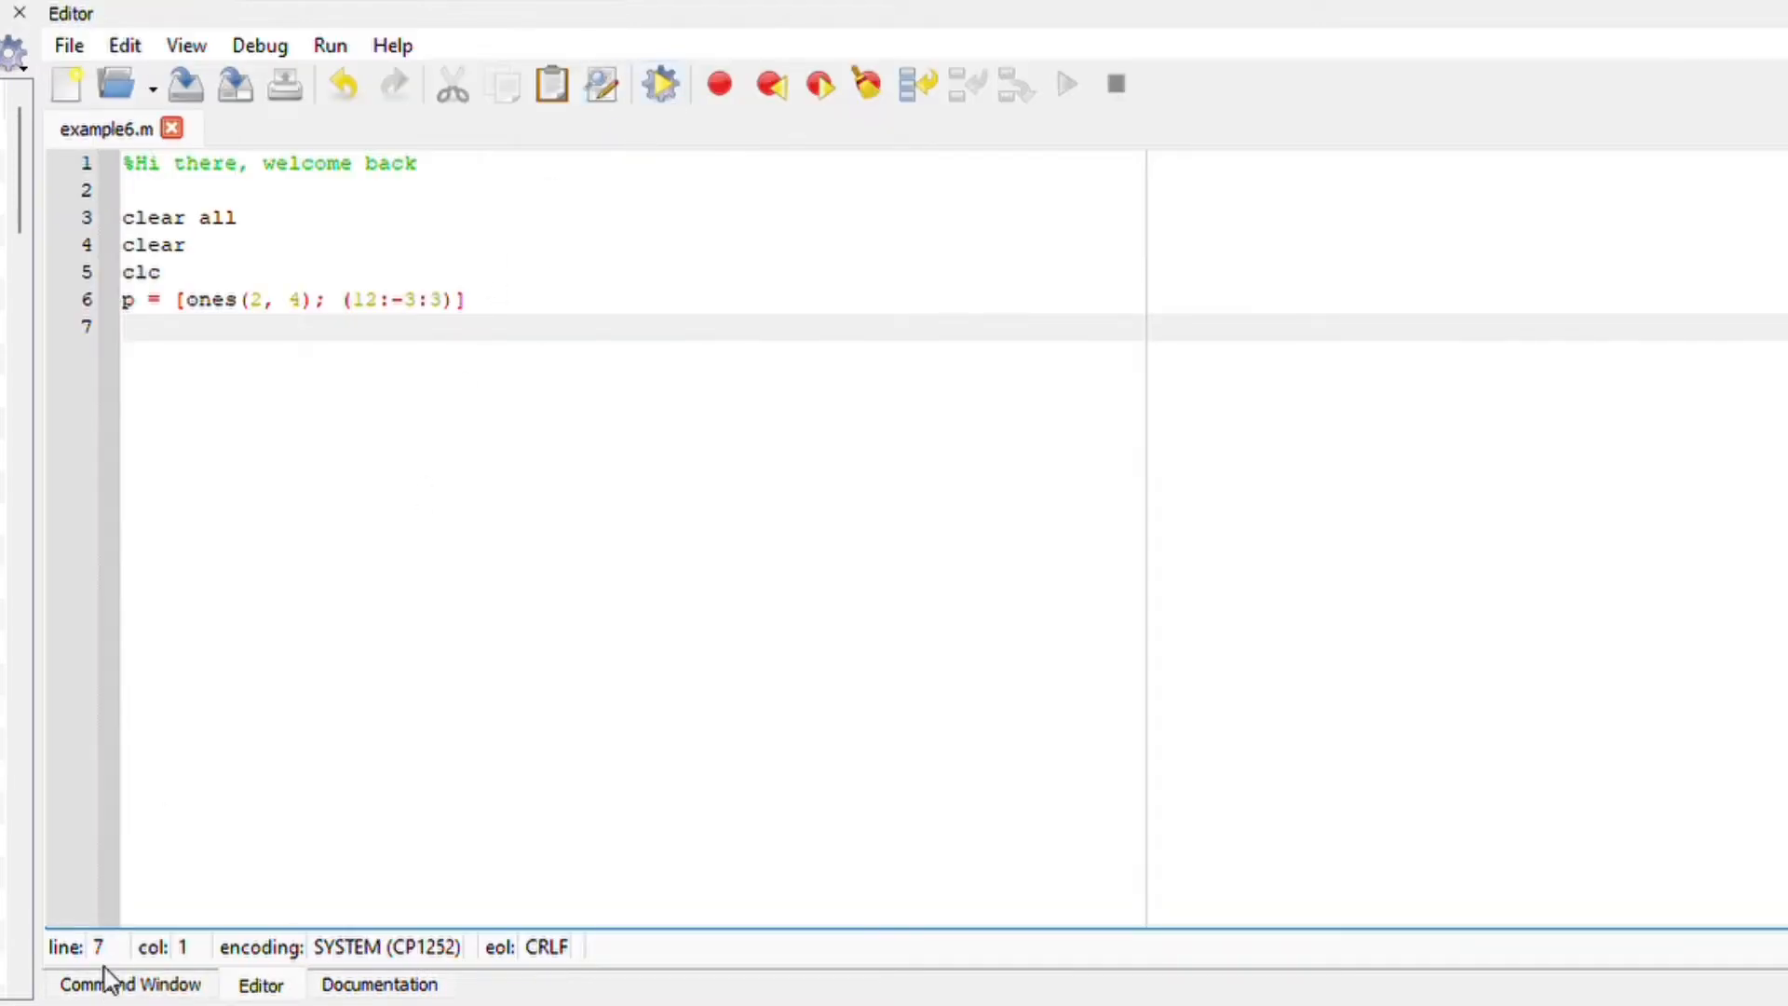
click(129, 983)
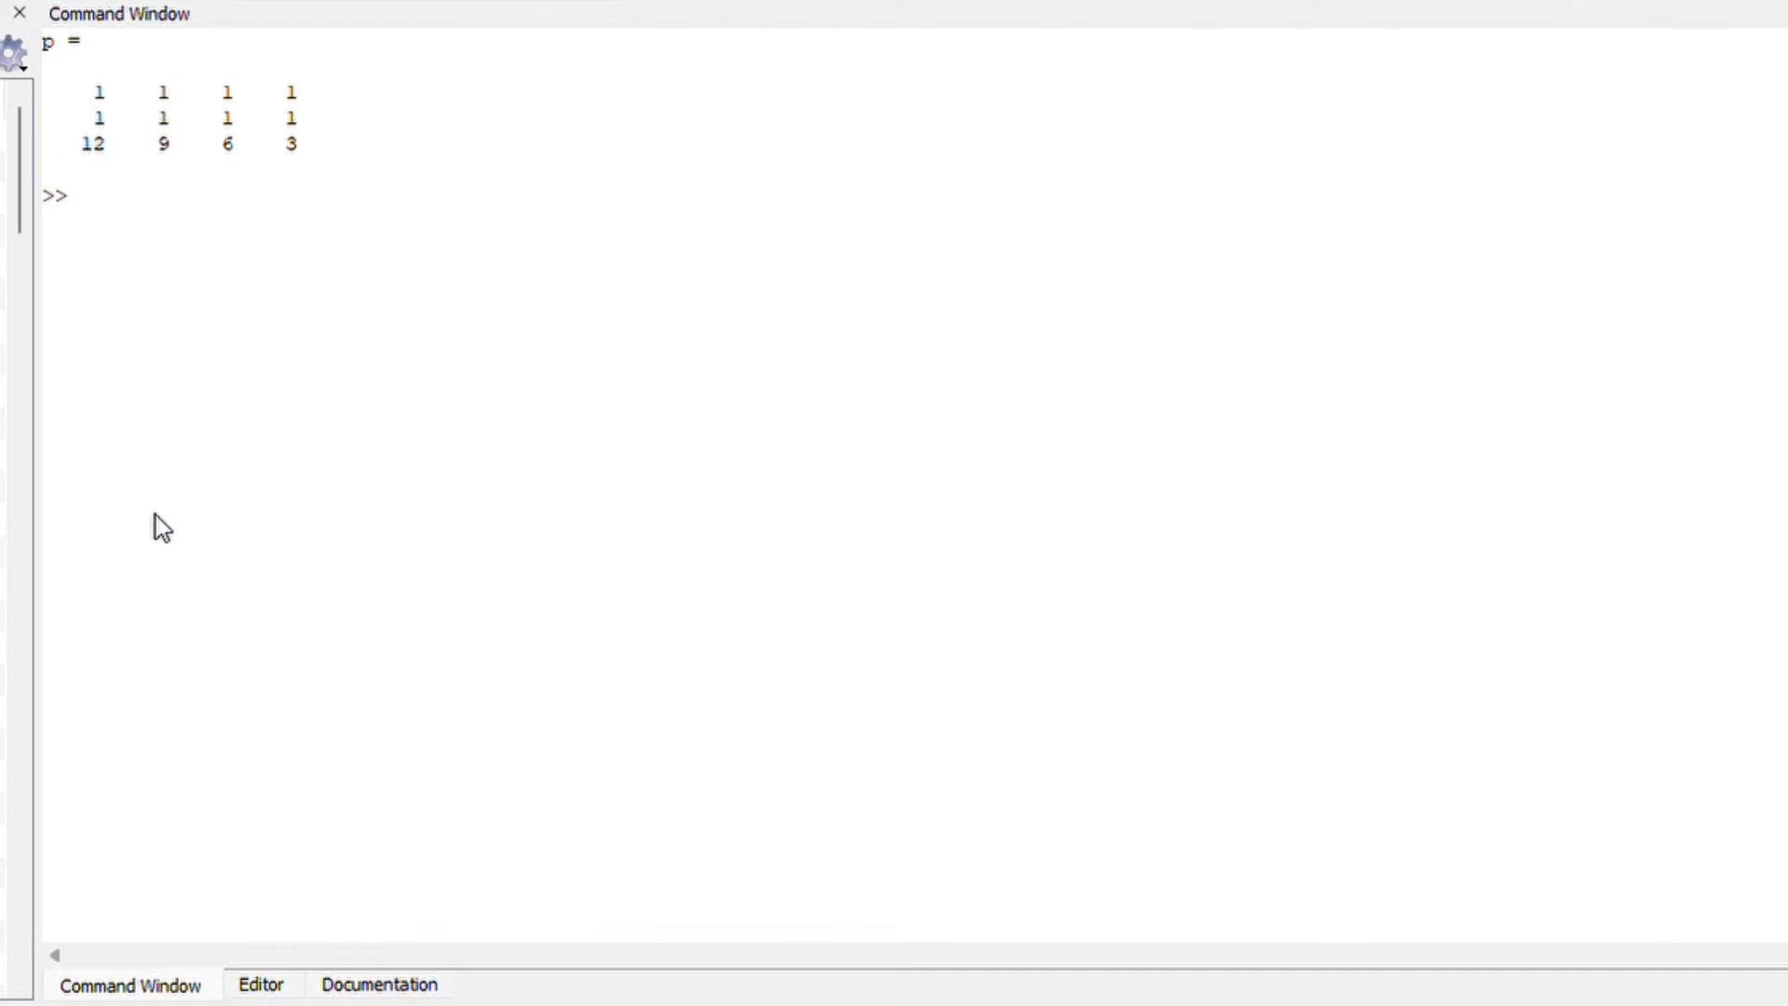
click(260, 984)
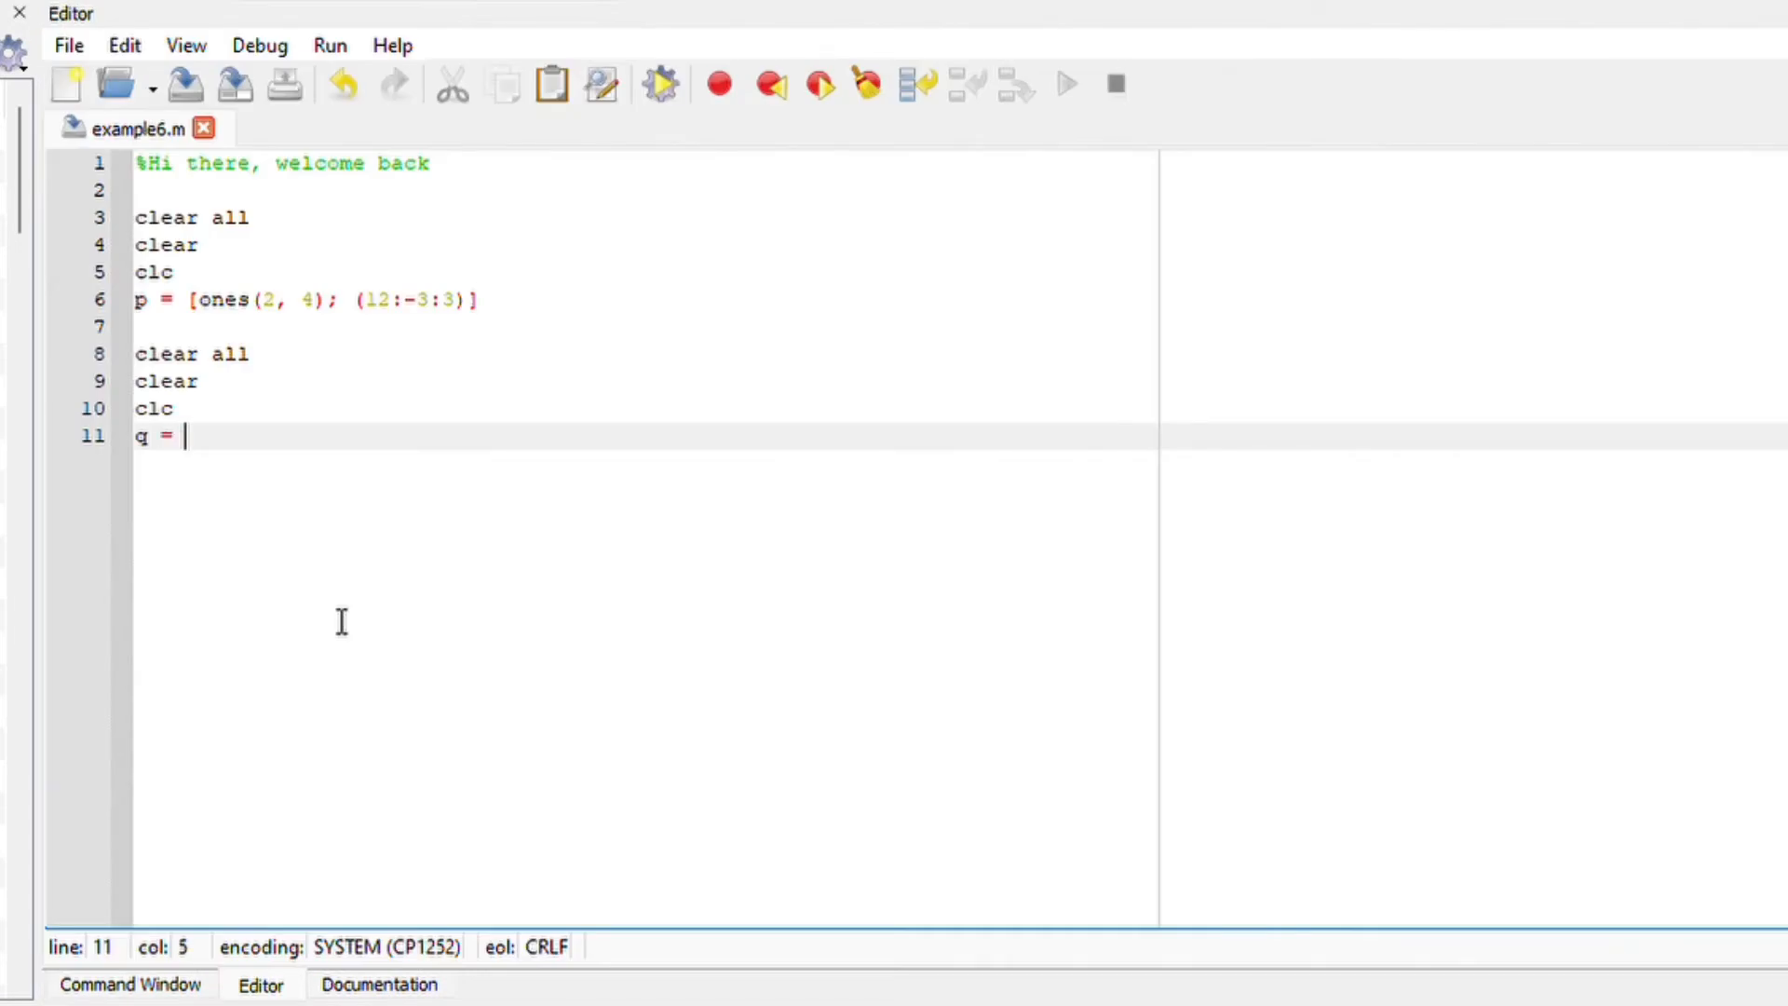
Define q as [ones(2,4); ones(1,2) zeros(1,2)] on line 11.
text([ones)
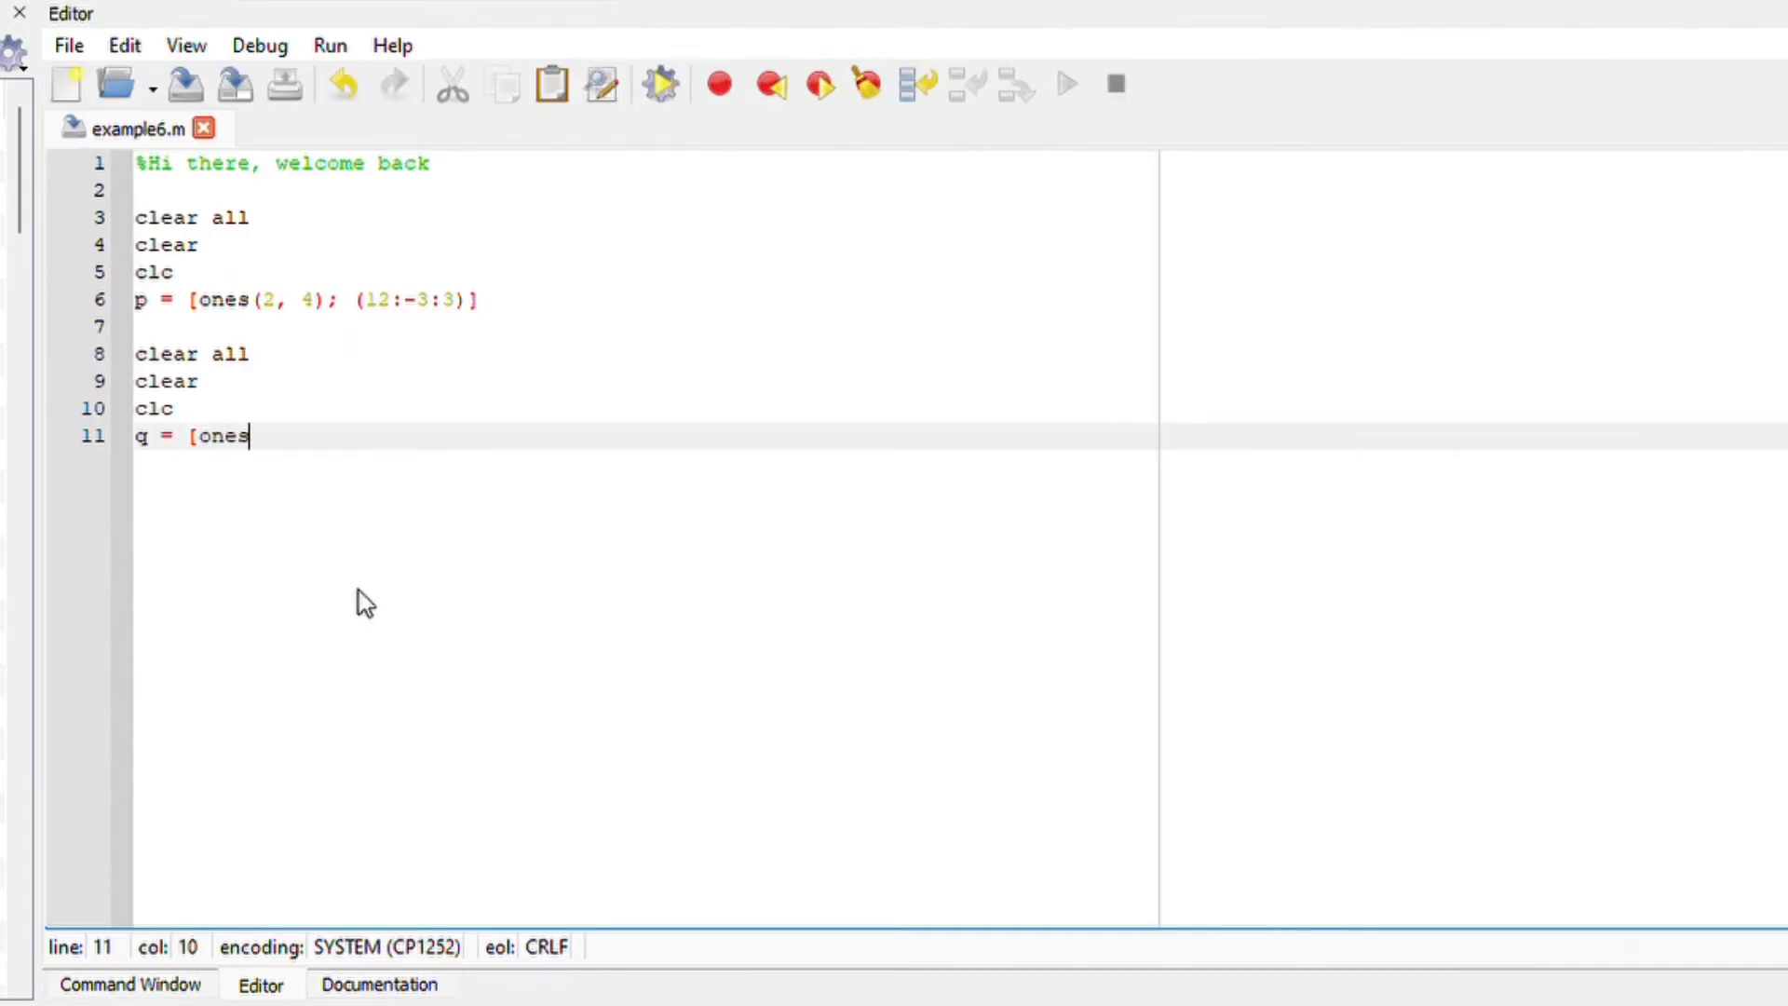
text((2,)
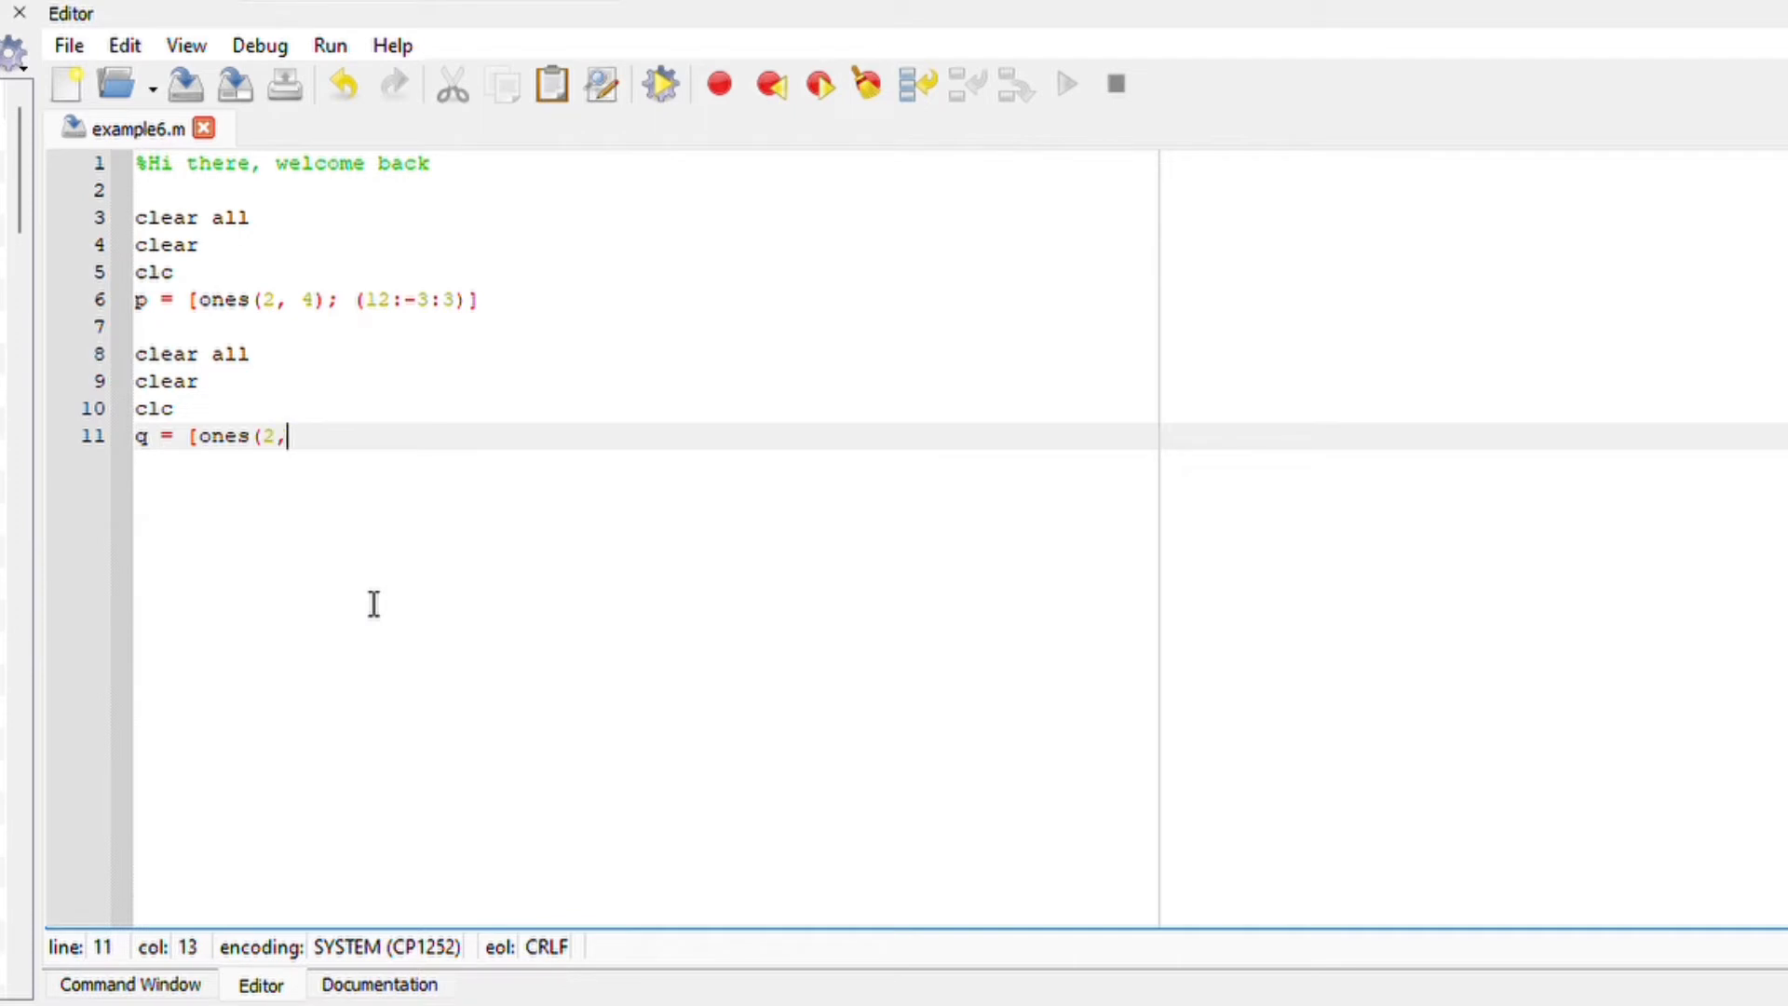
text(4))
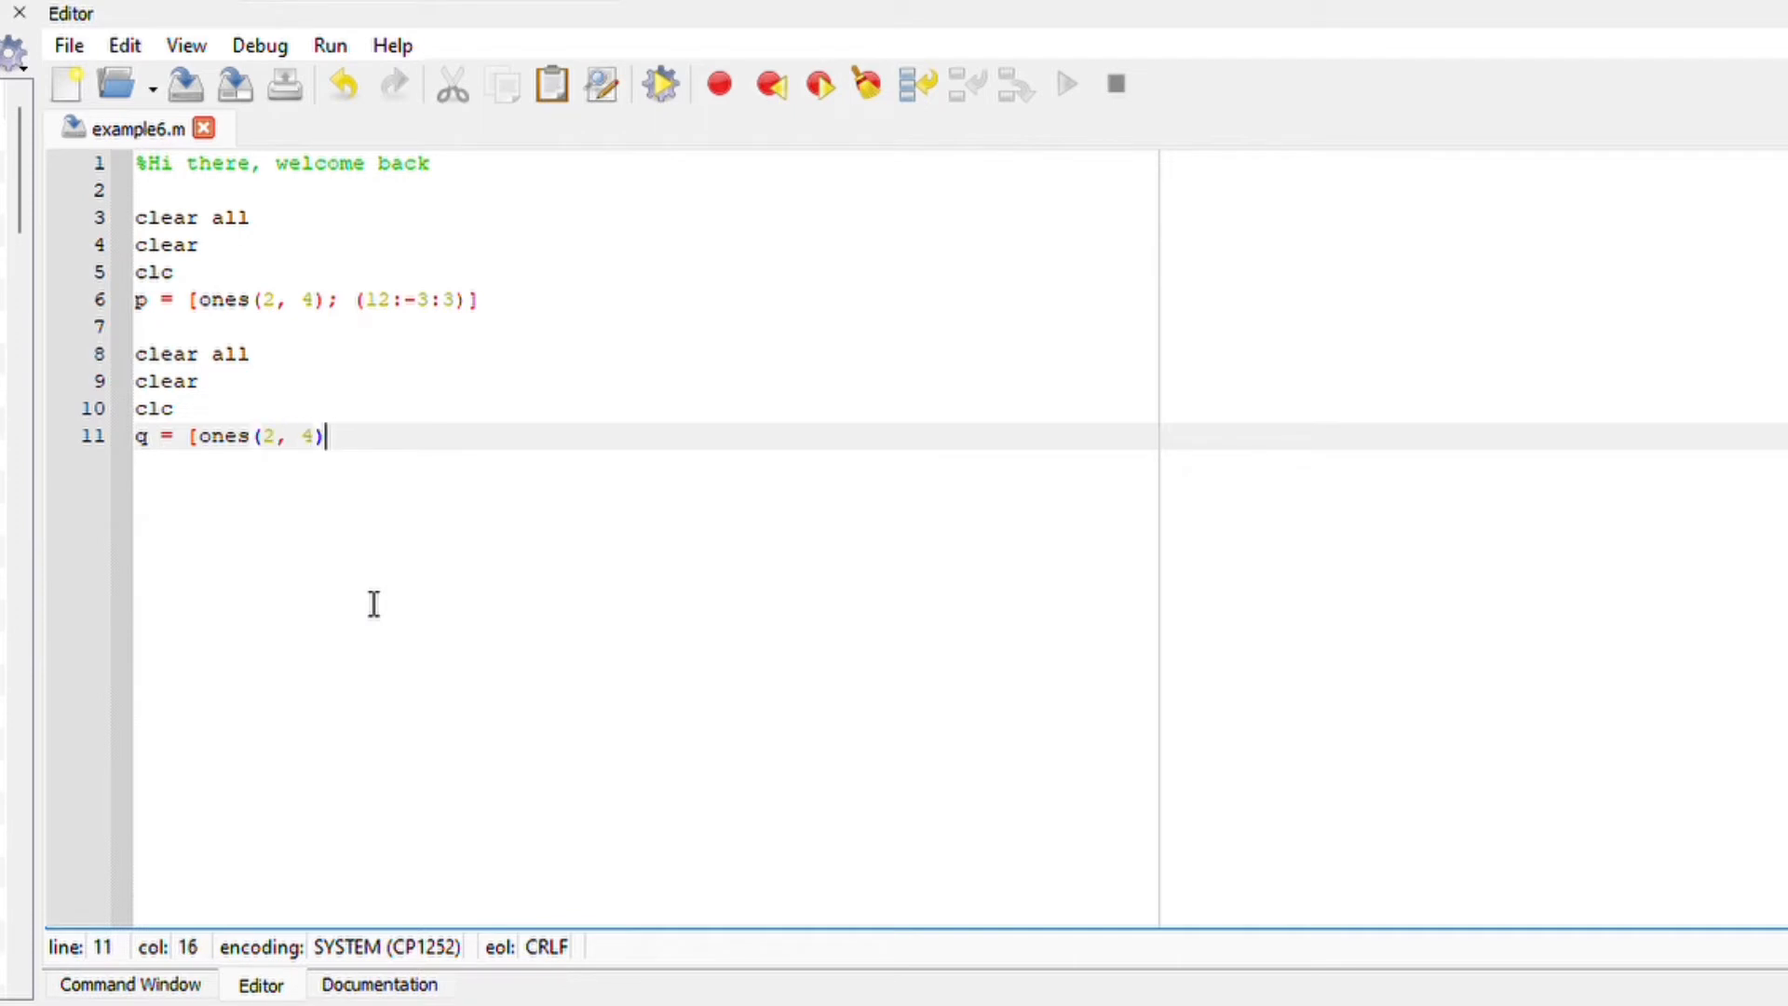
text(; on)
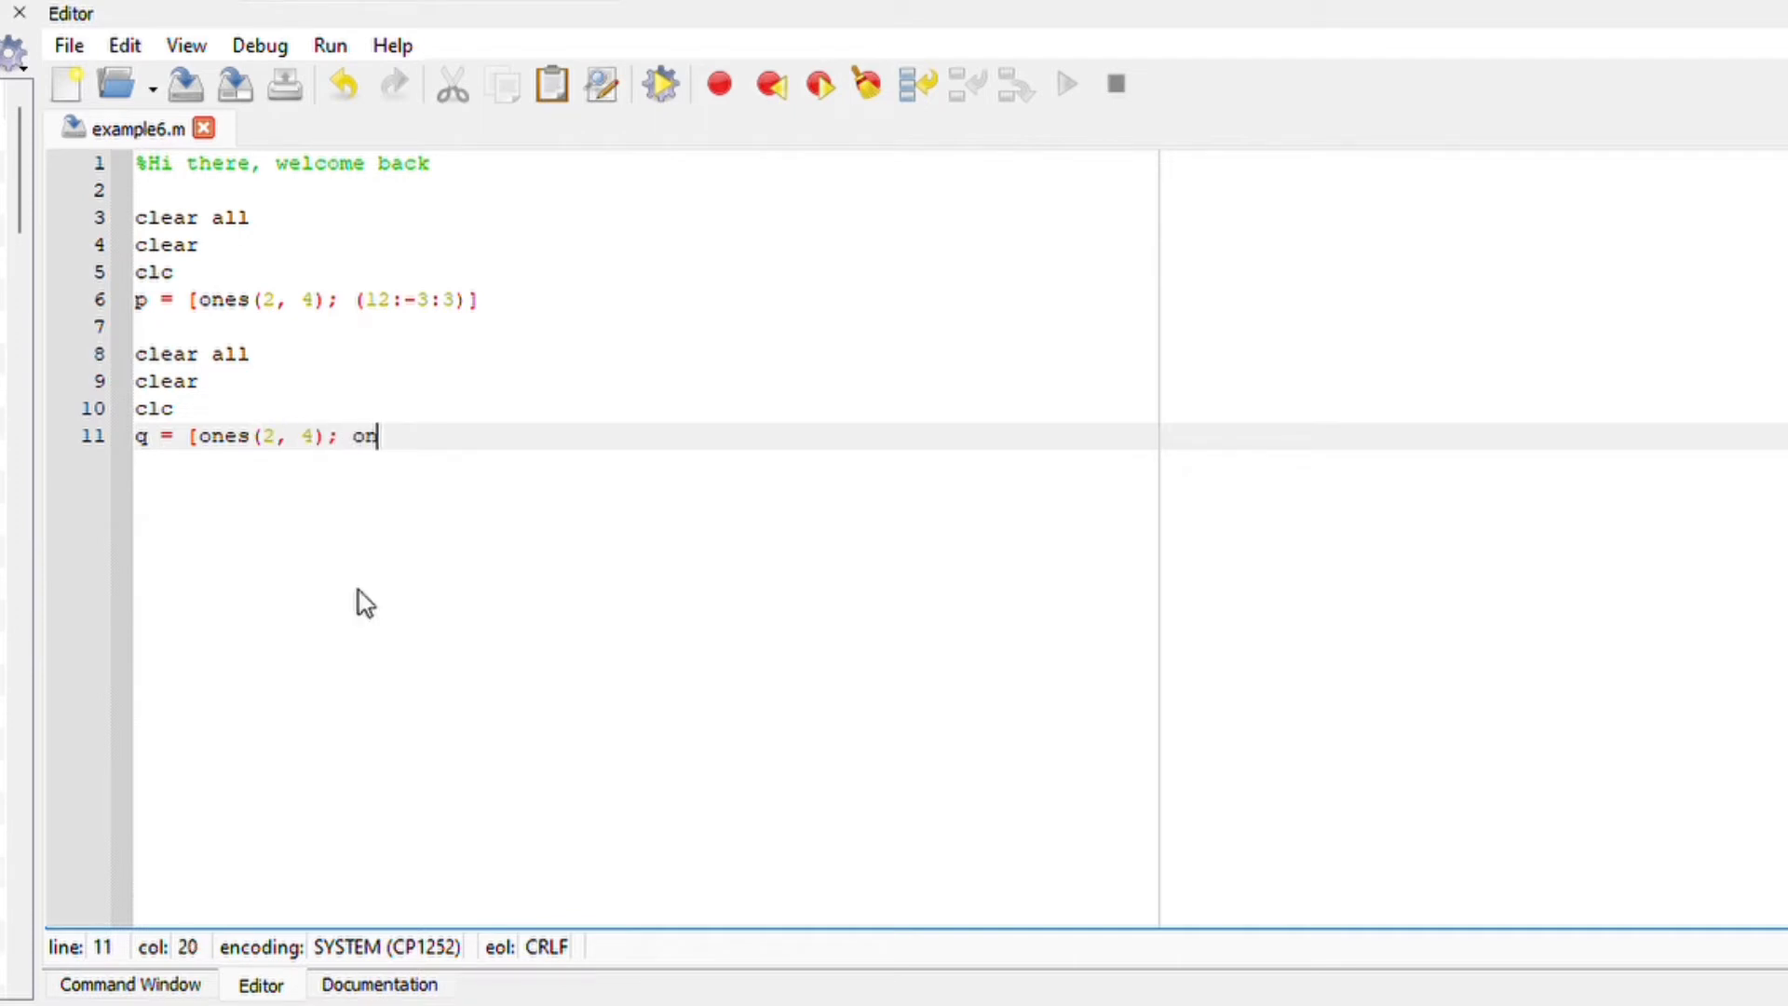
text(es(1)
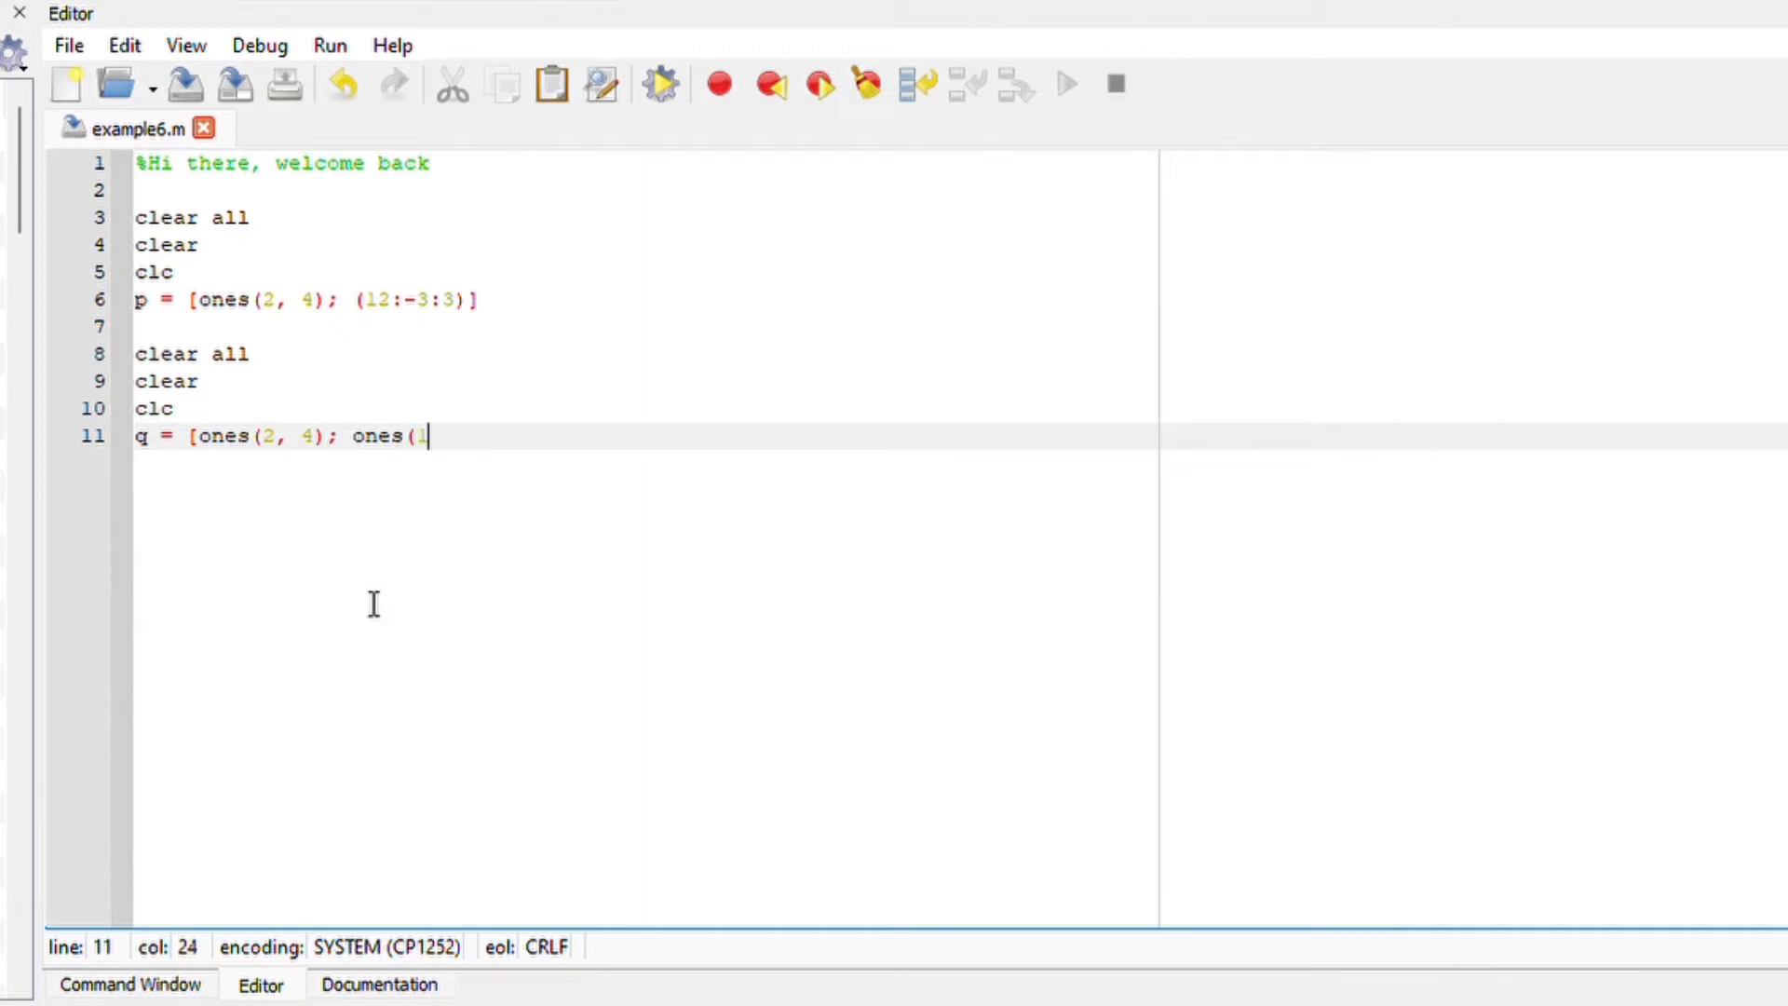
text(1,)
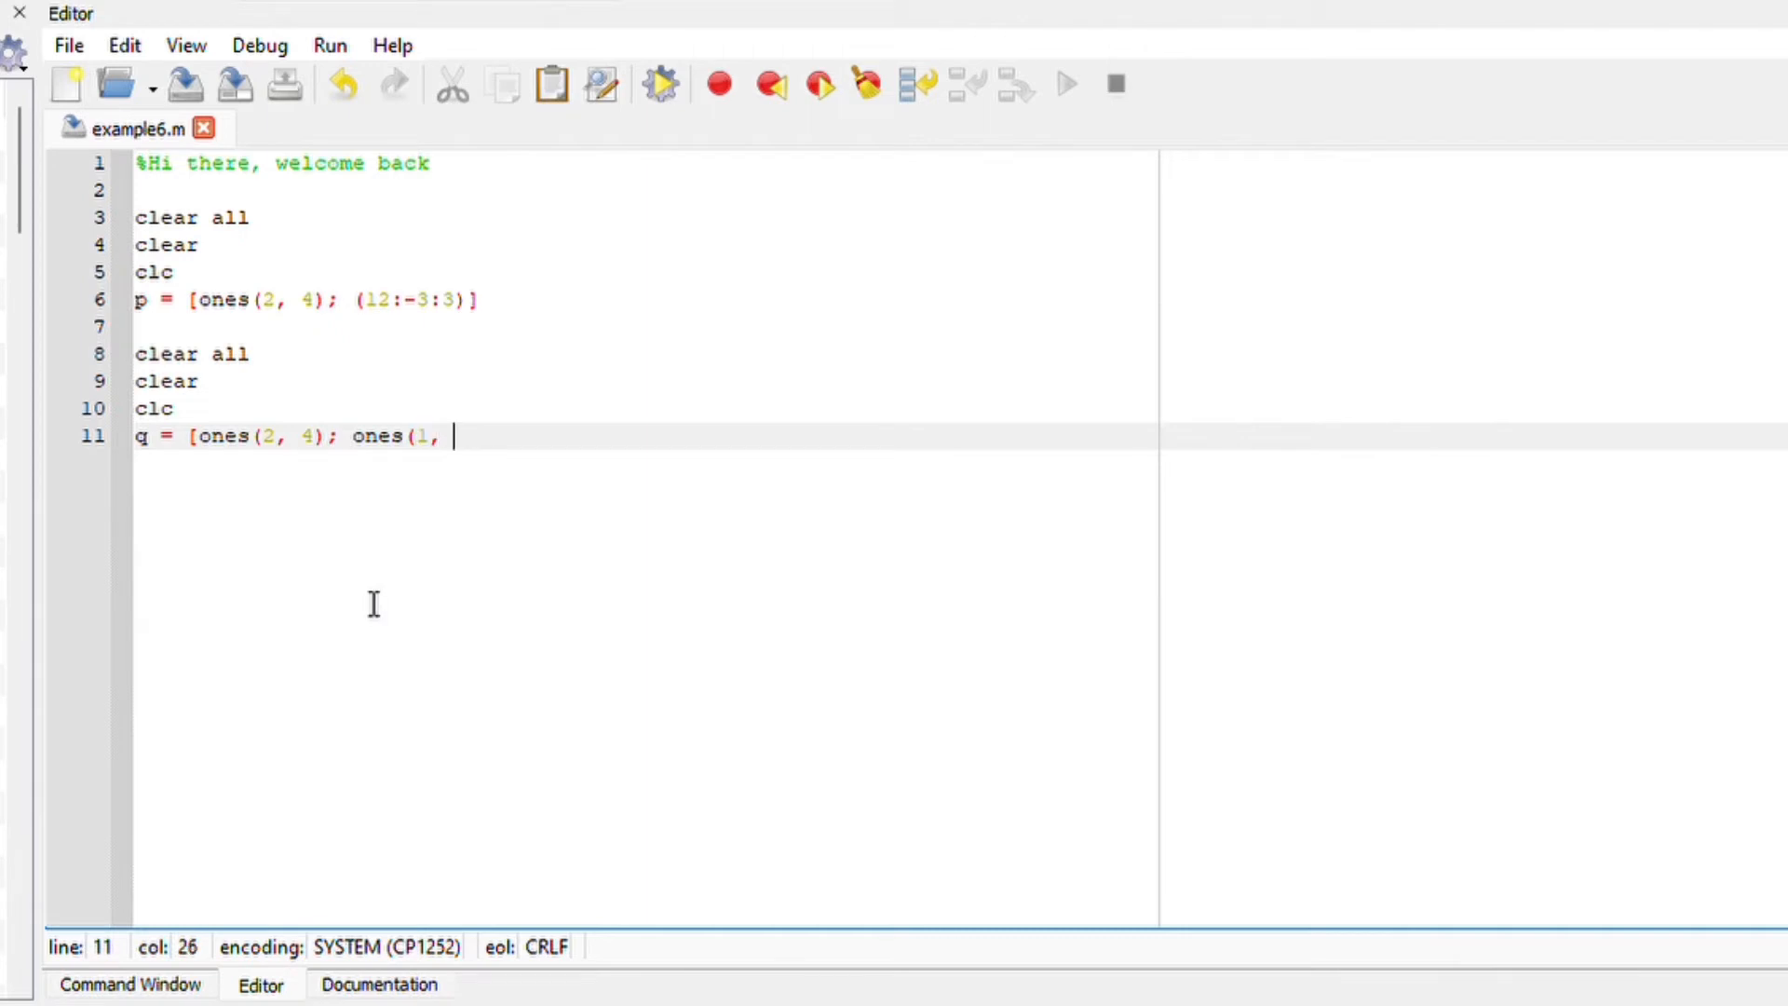
text(2))
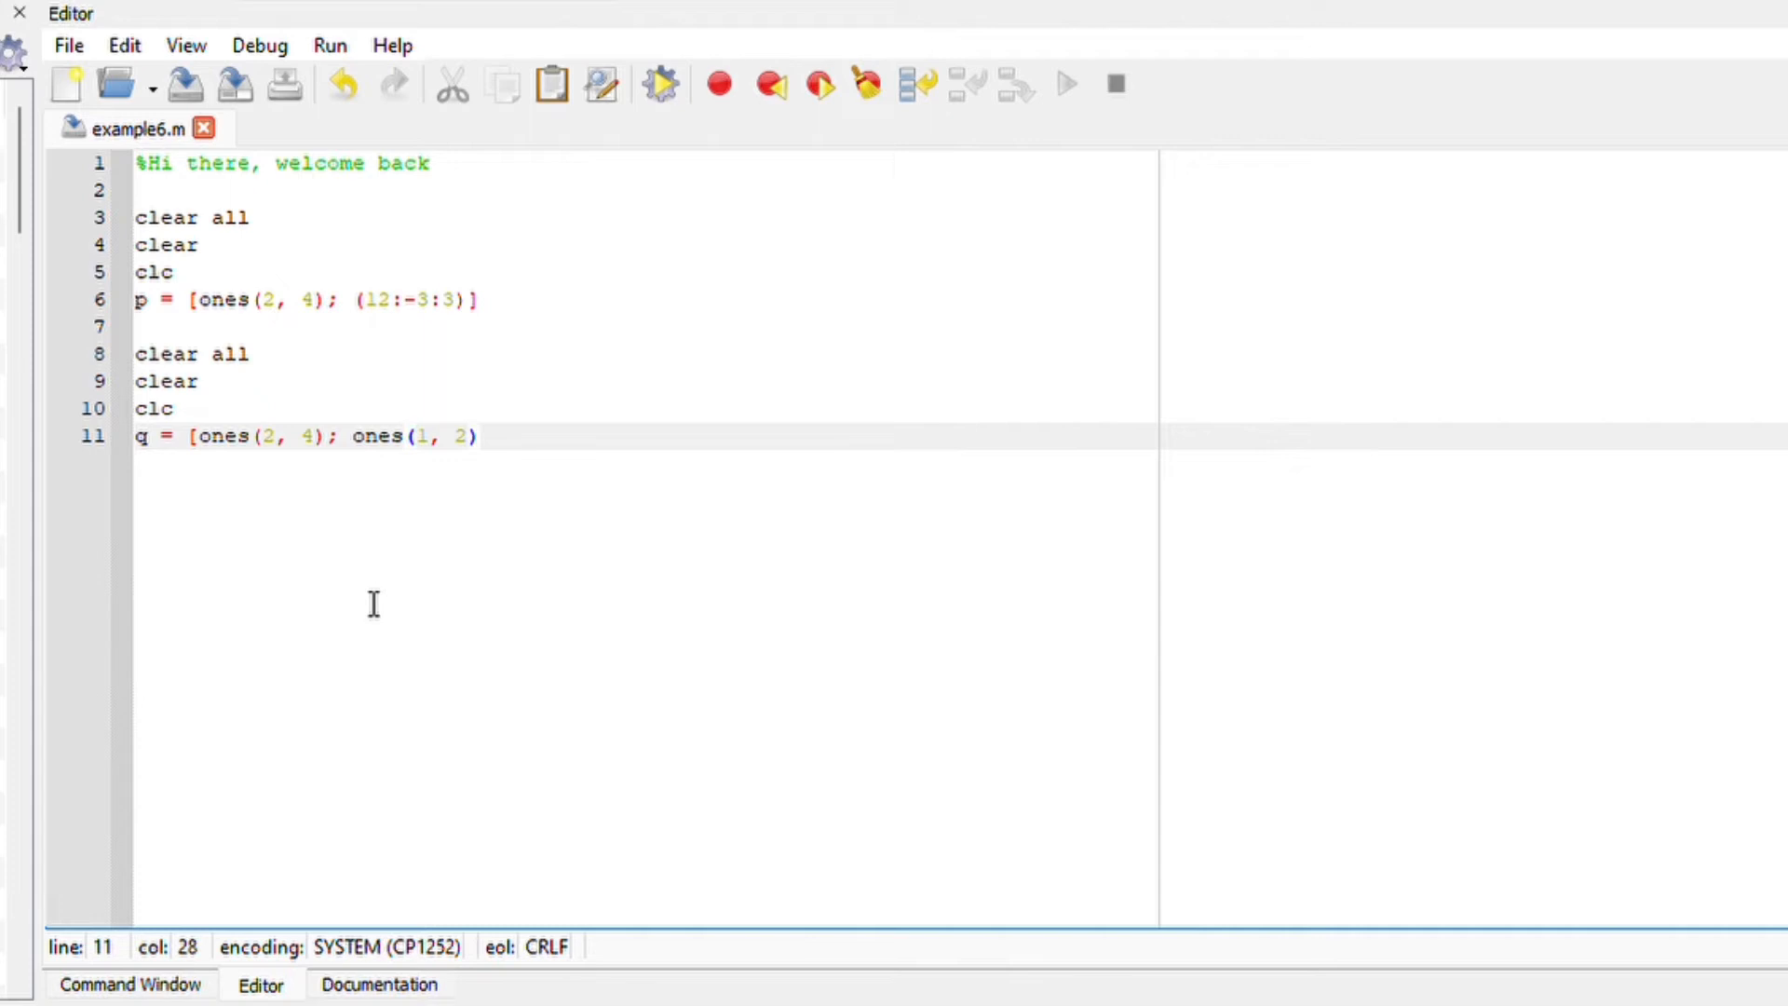
text(zero)
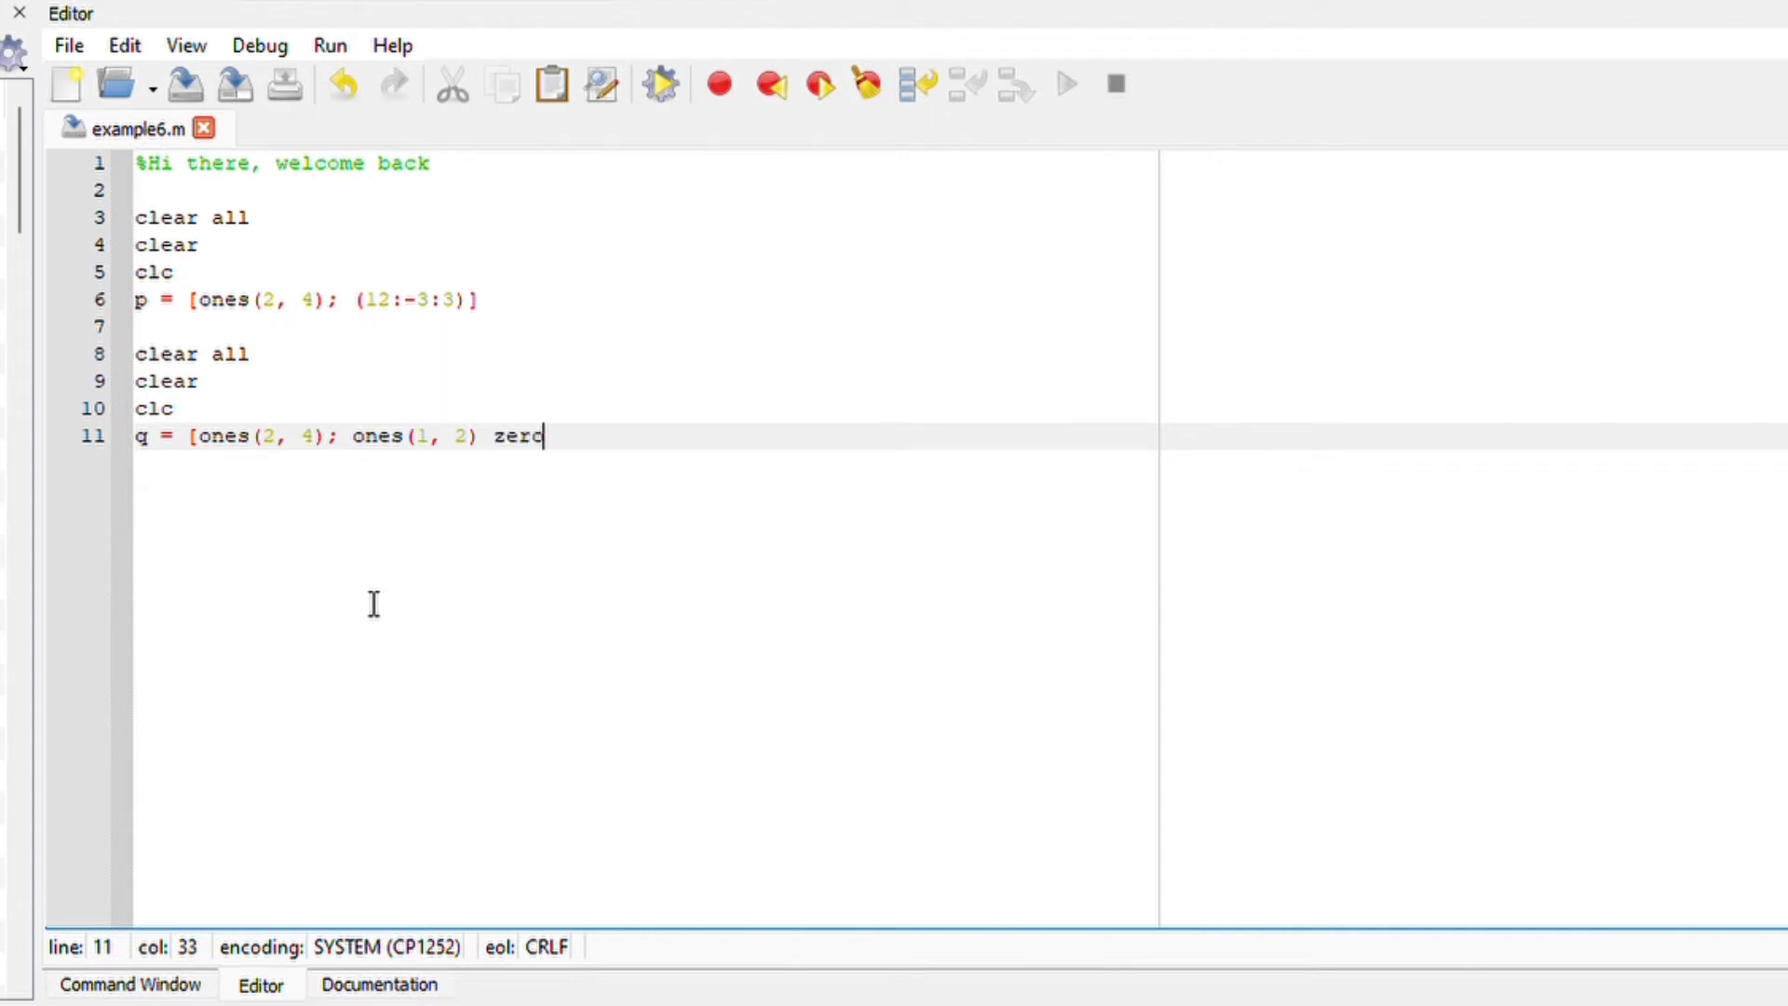
text(s()
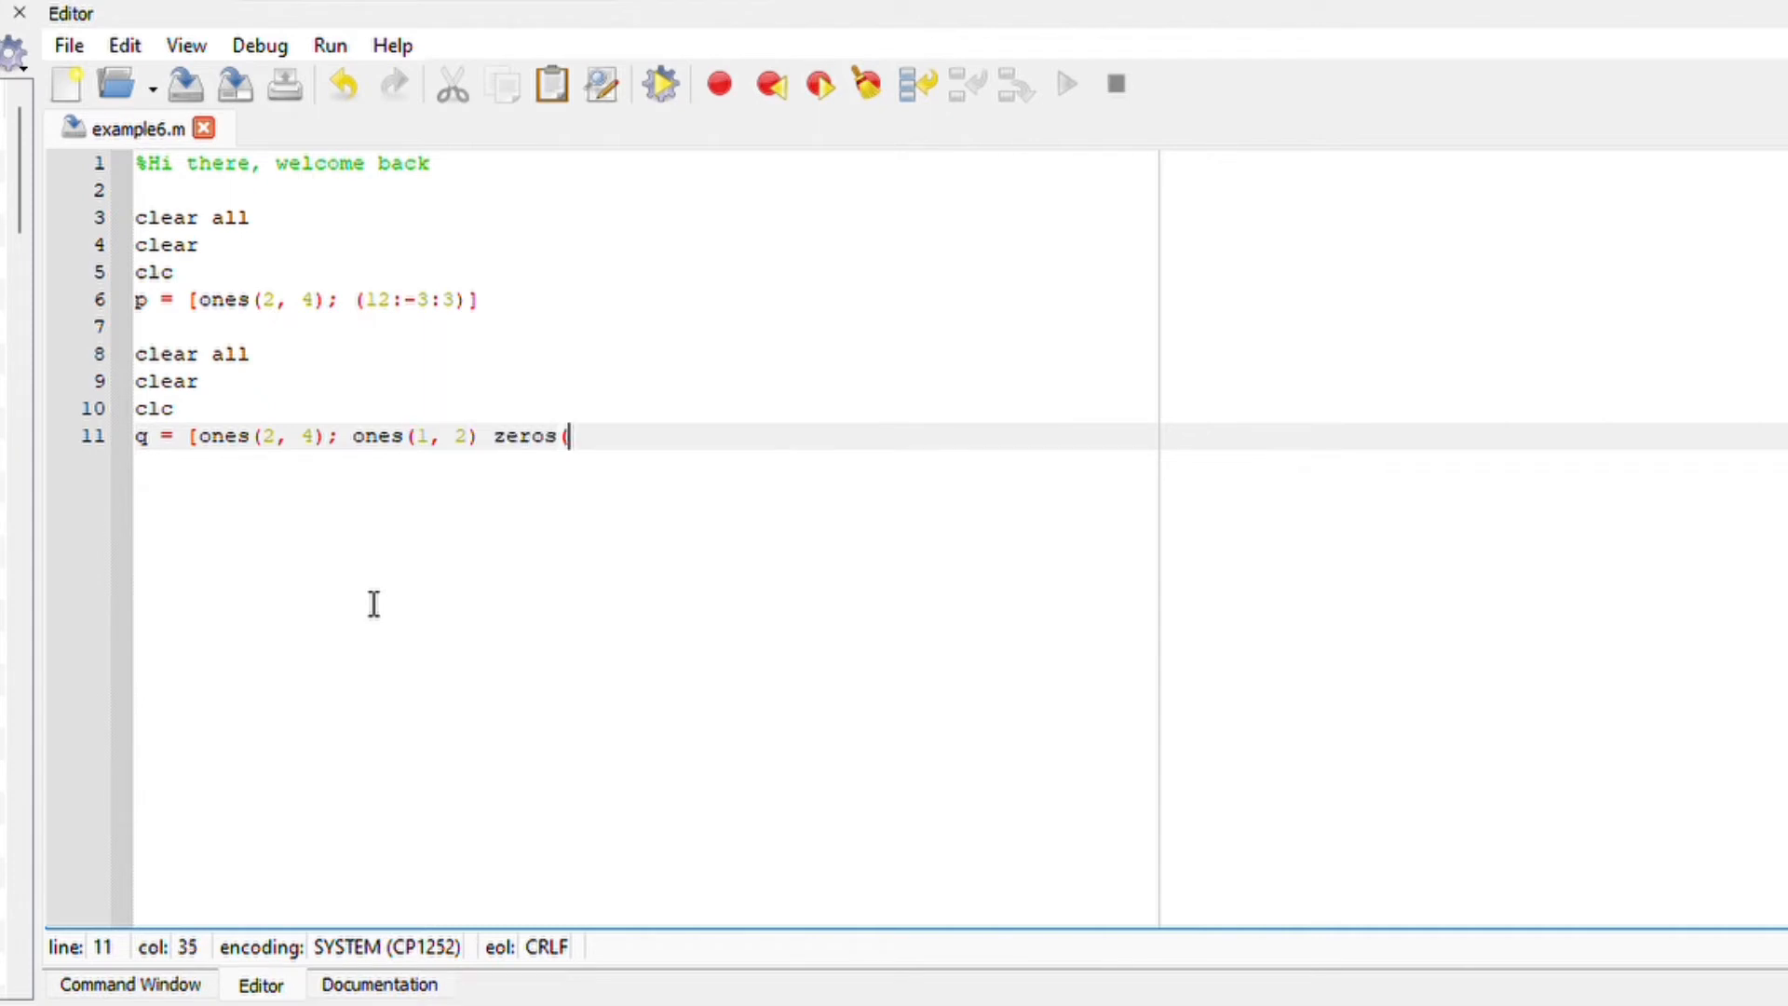
text(1,)
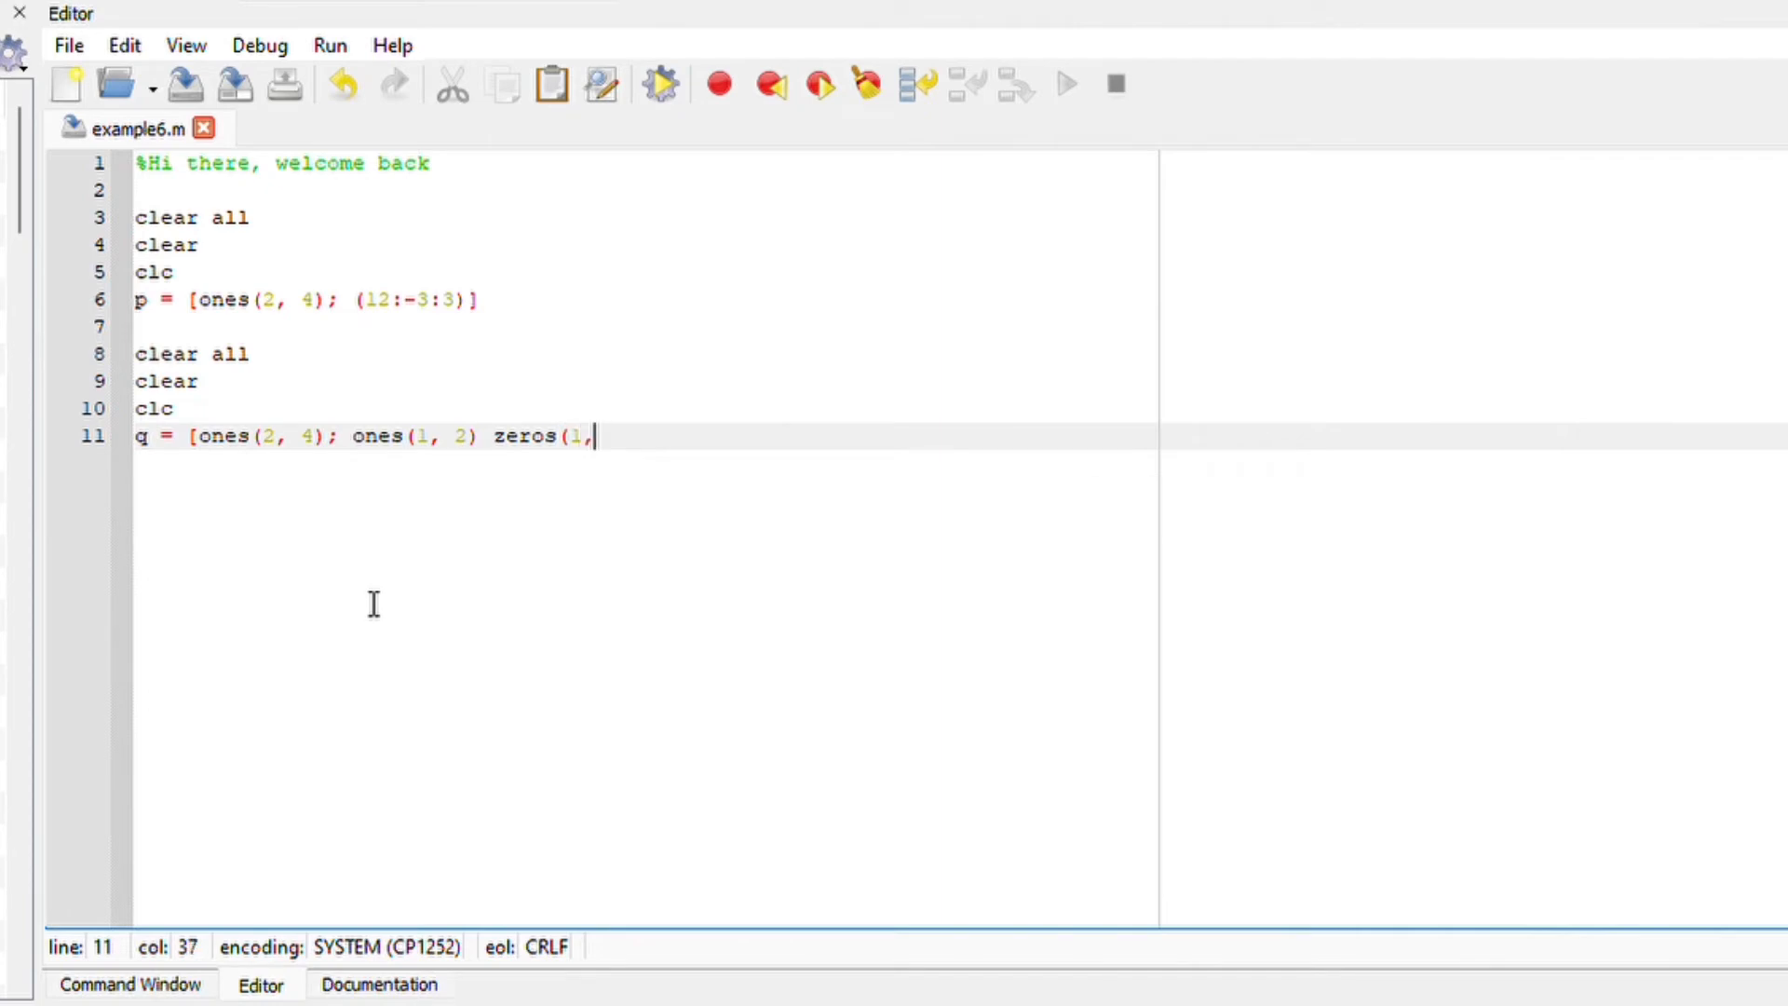
text(2);)
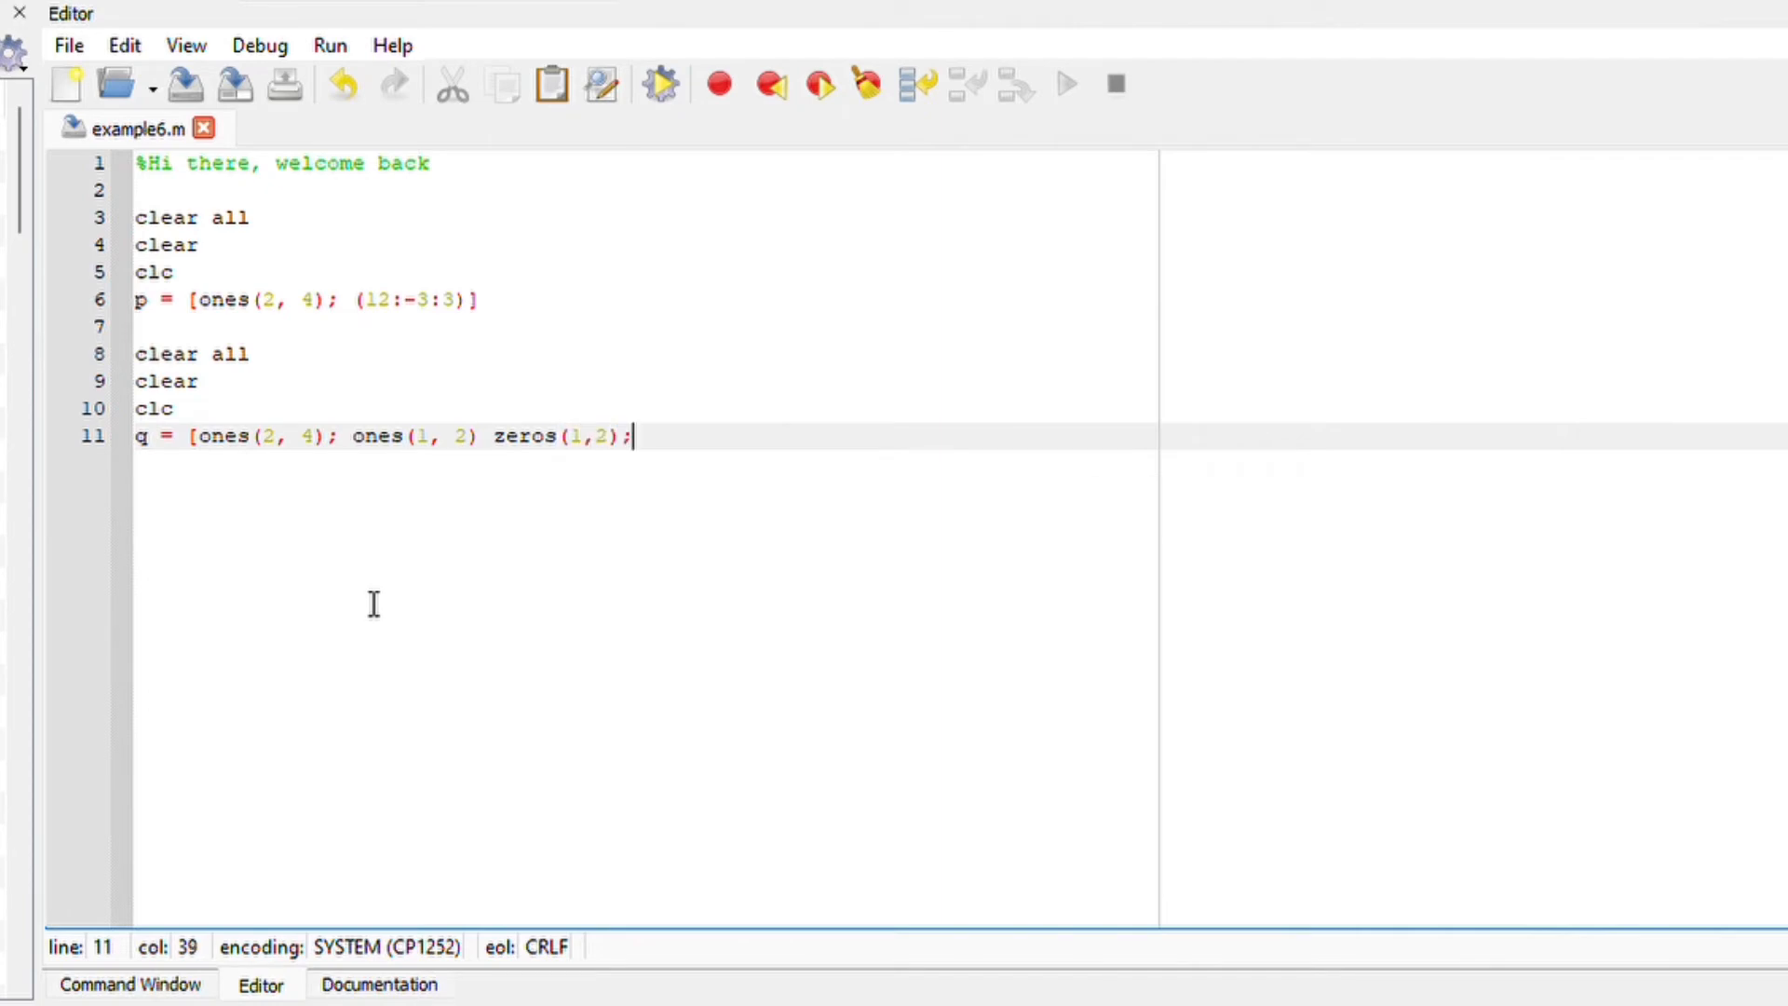
text(])
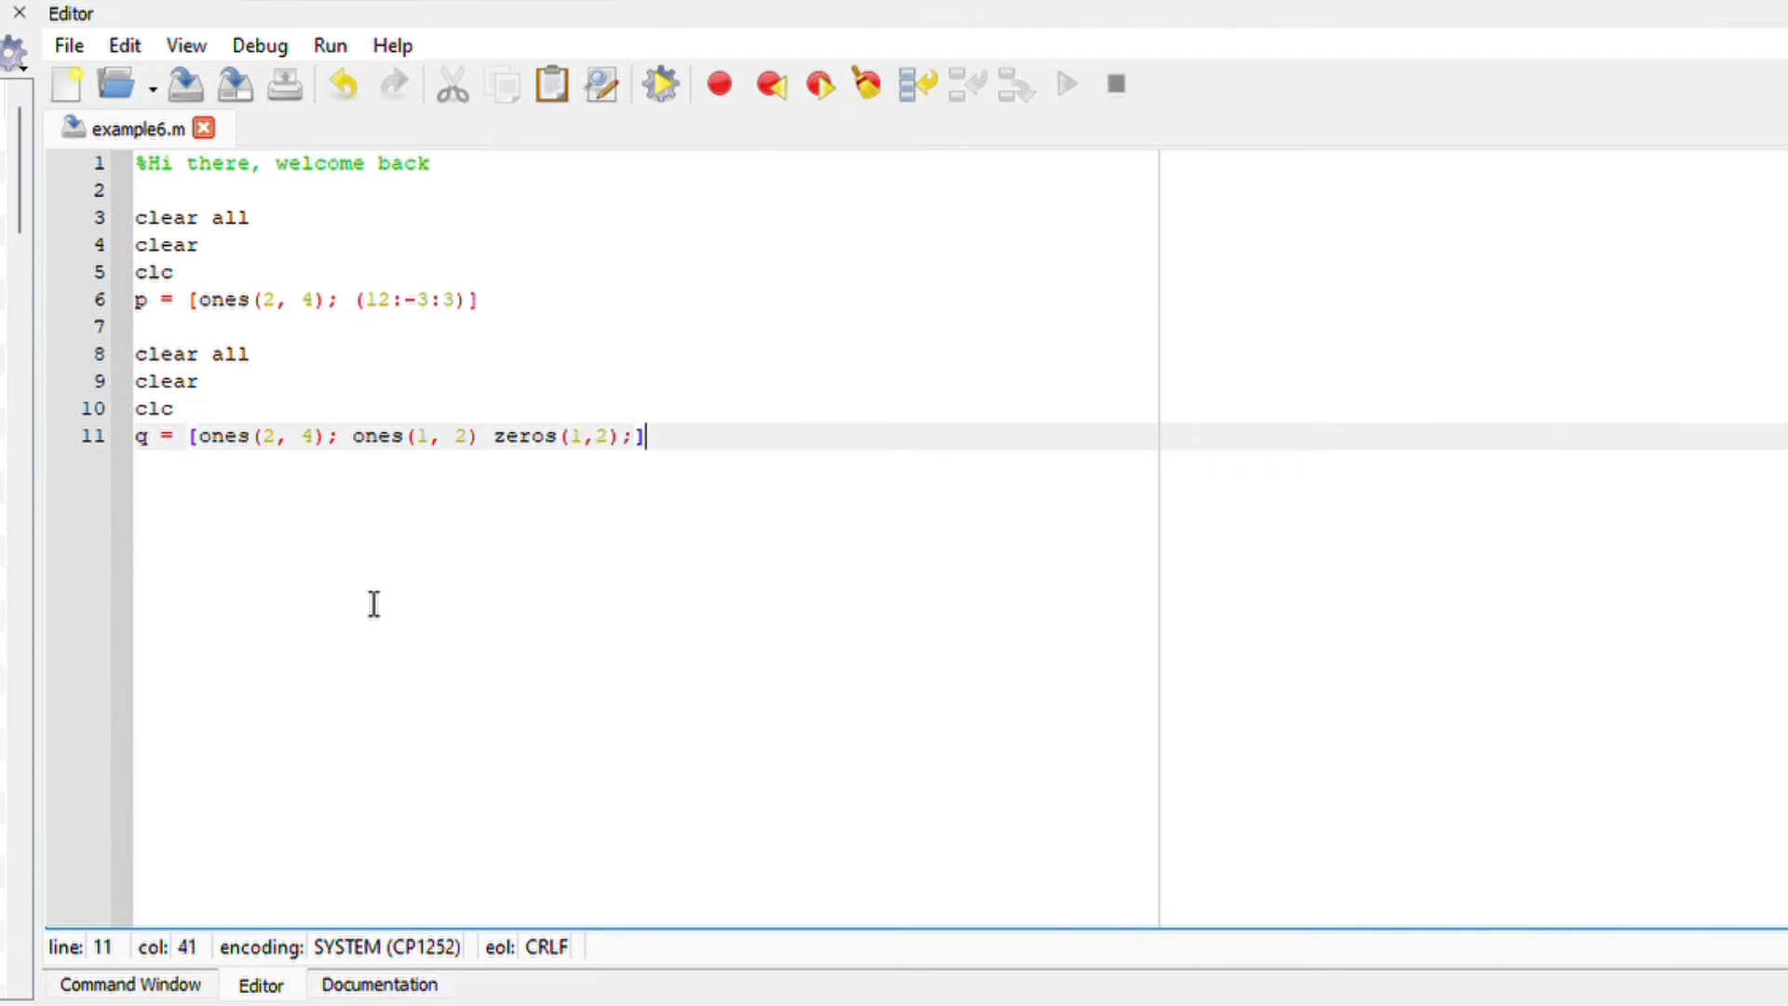
mouse_move(743, 510)
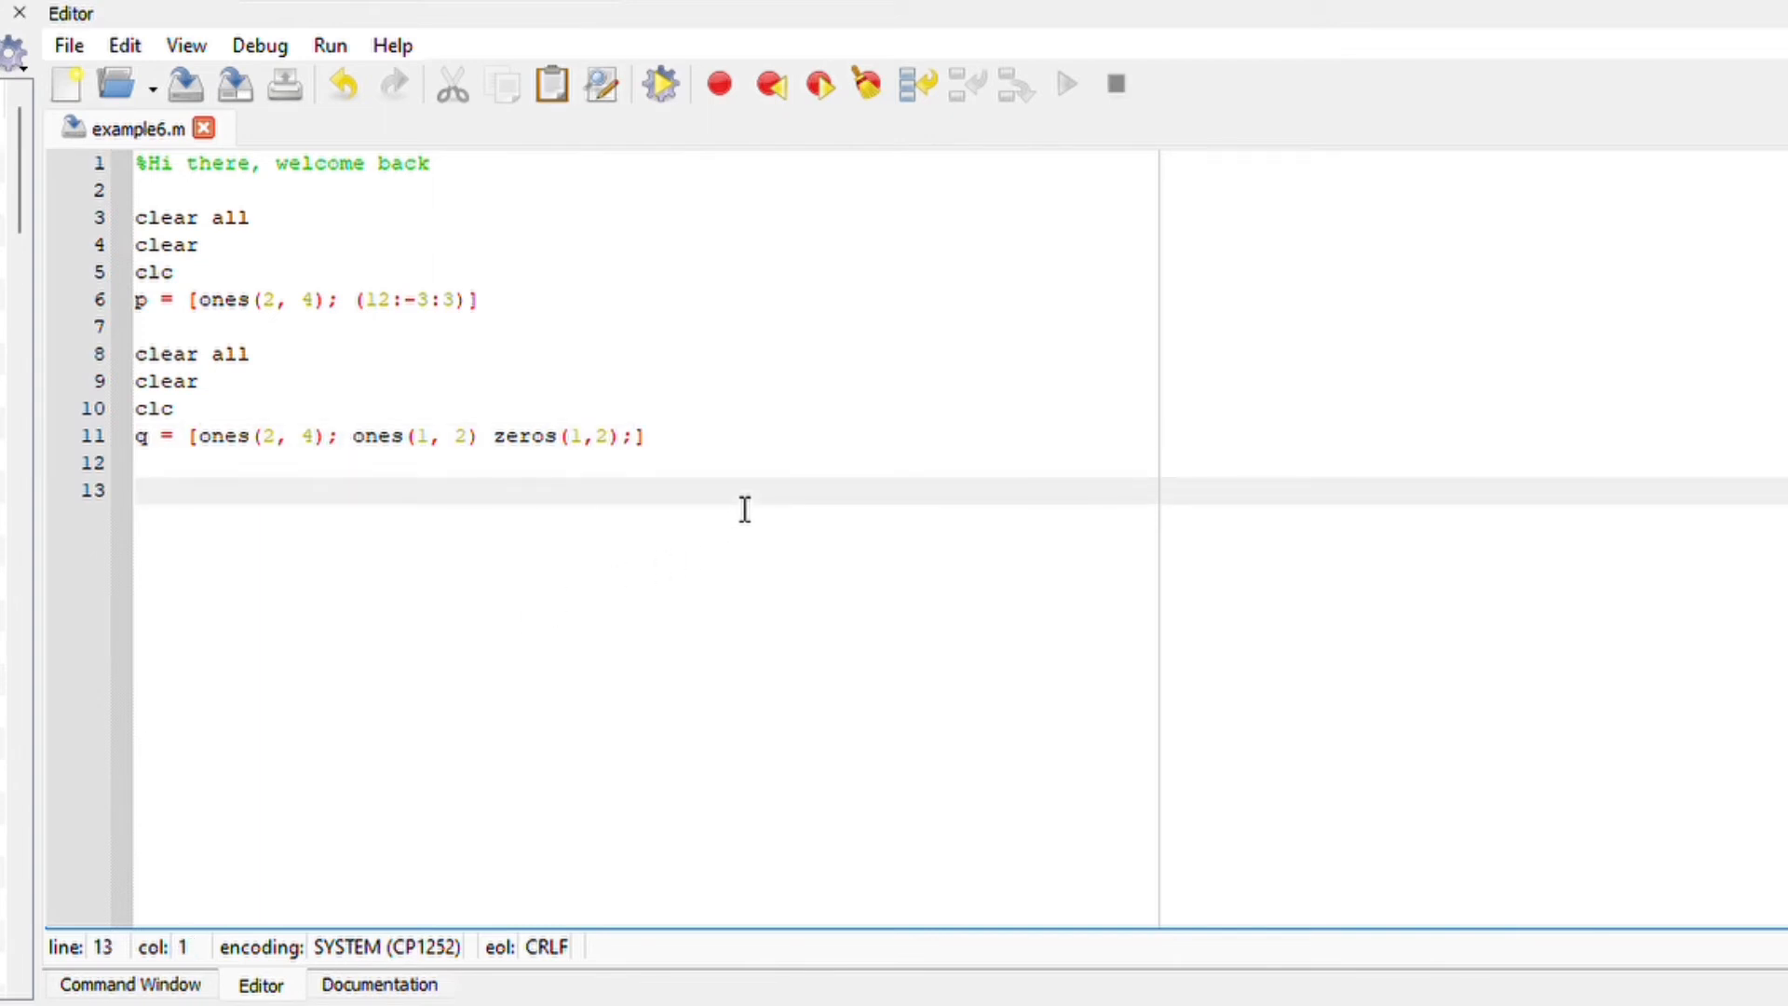
mouse_move(385, 481)
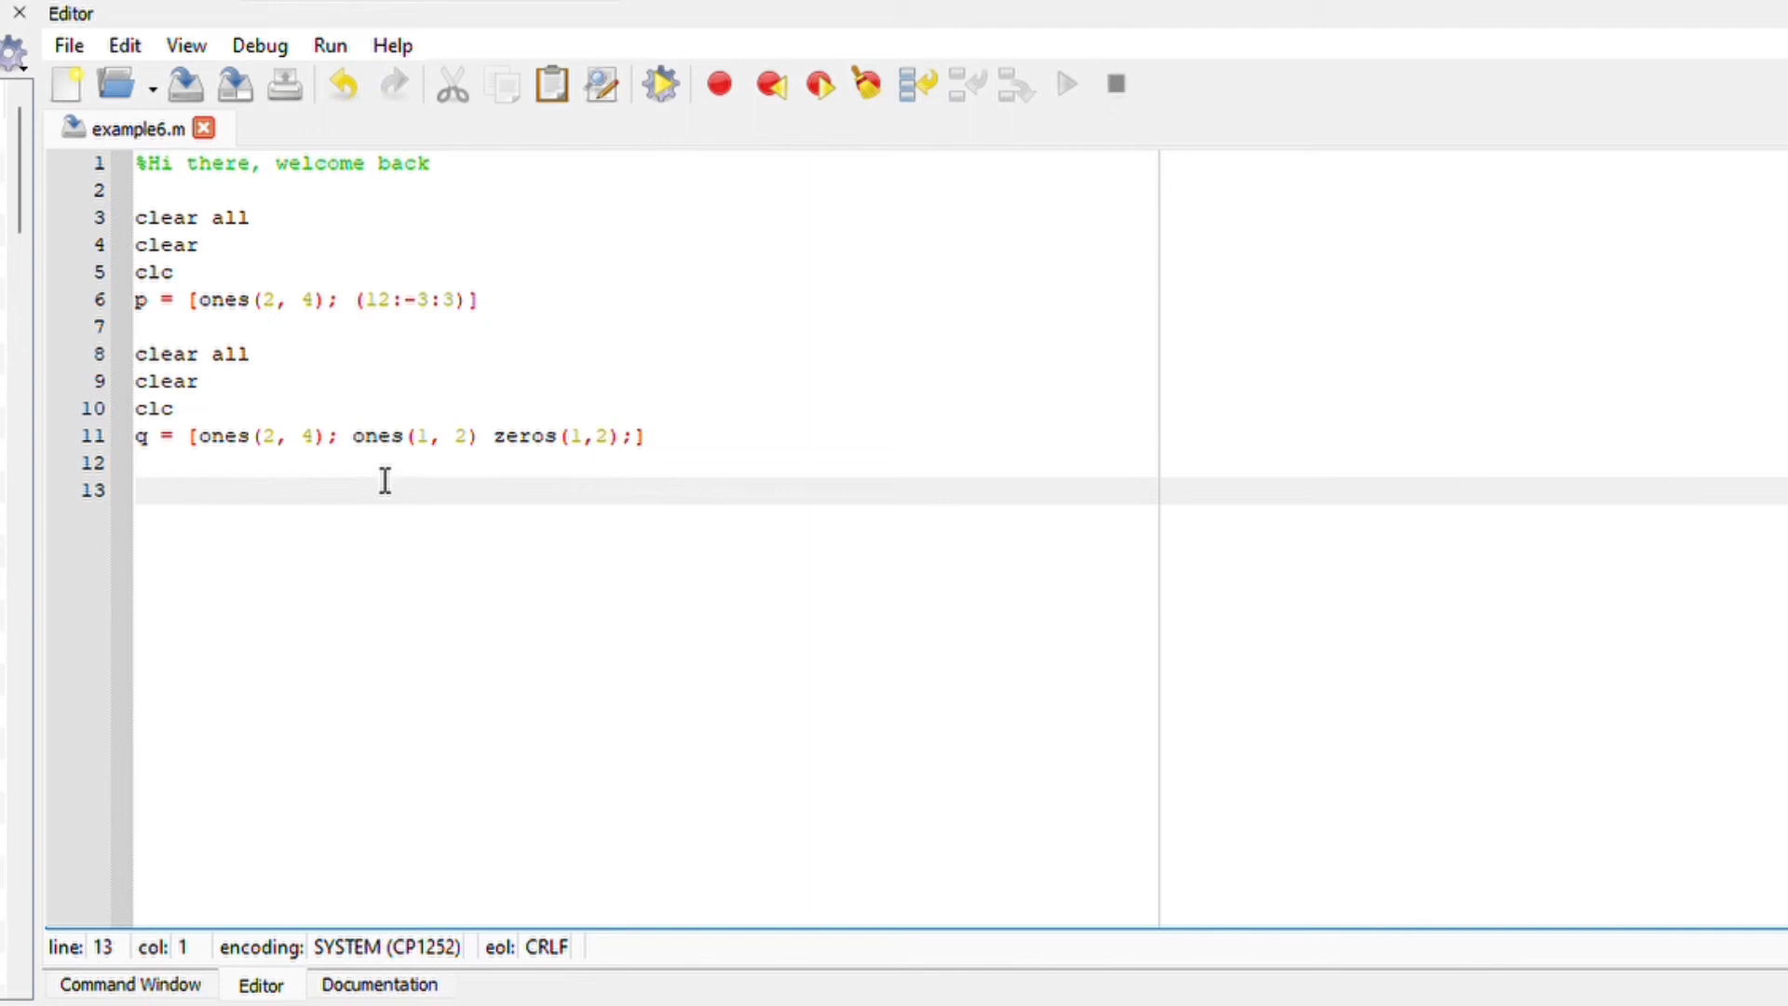
mouse_move(655, 455)
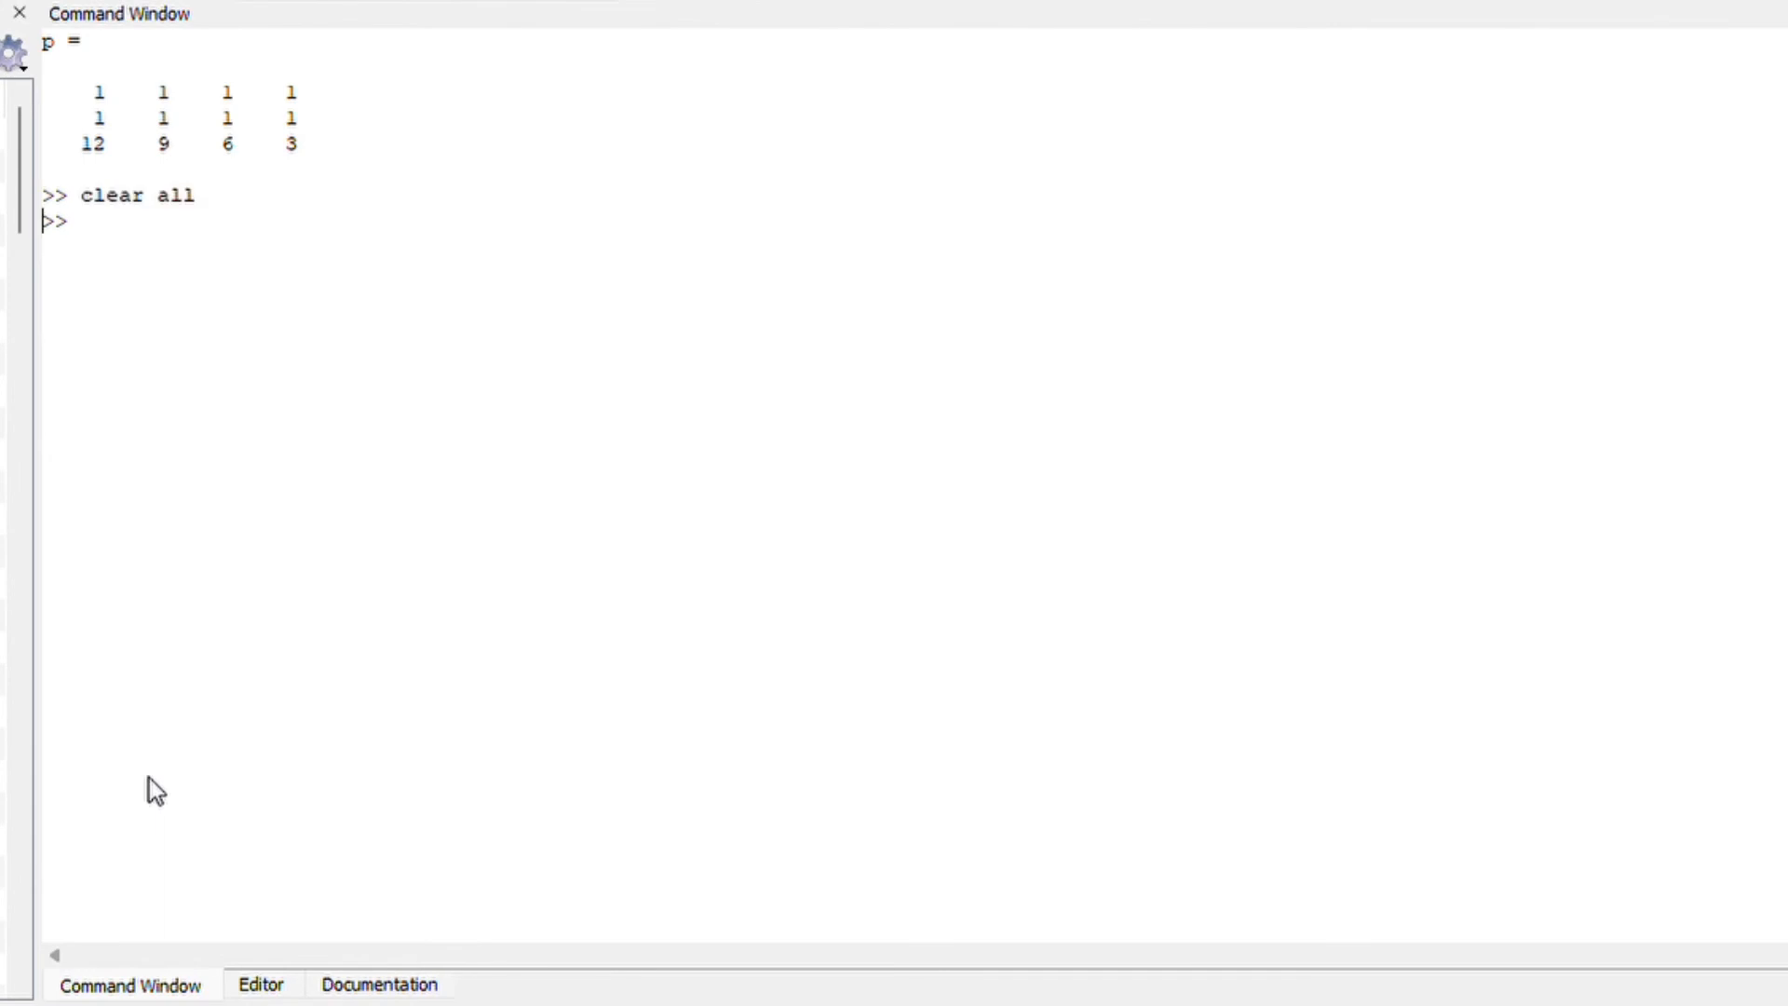
Extend q to five rows, rerun the script, and confirm size(q) is 5 4.
key(Return)
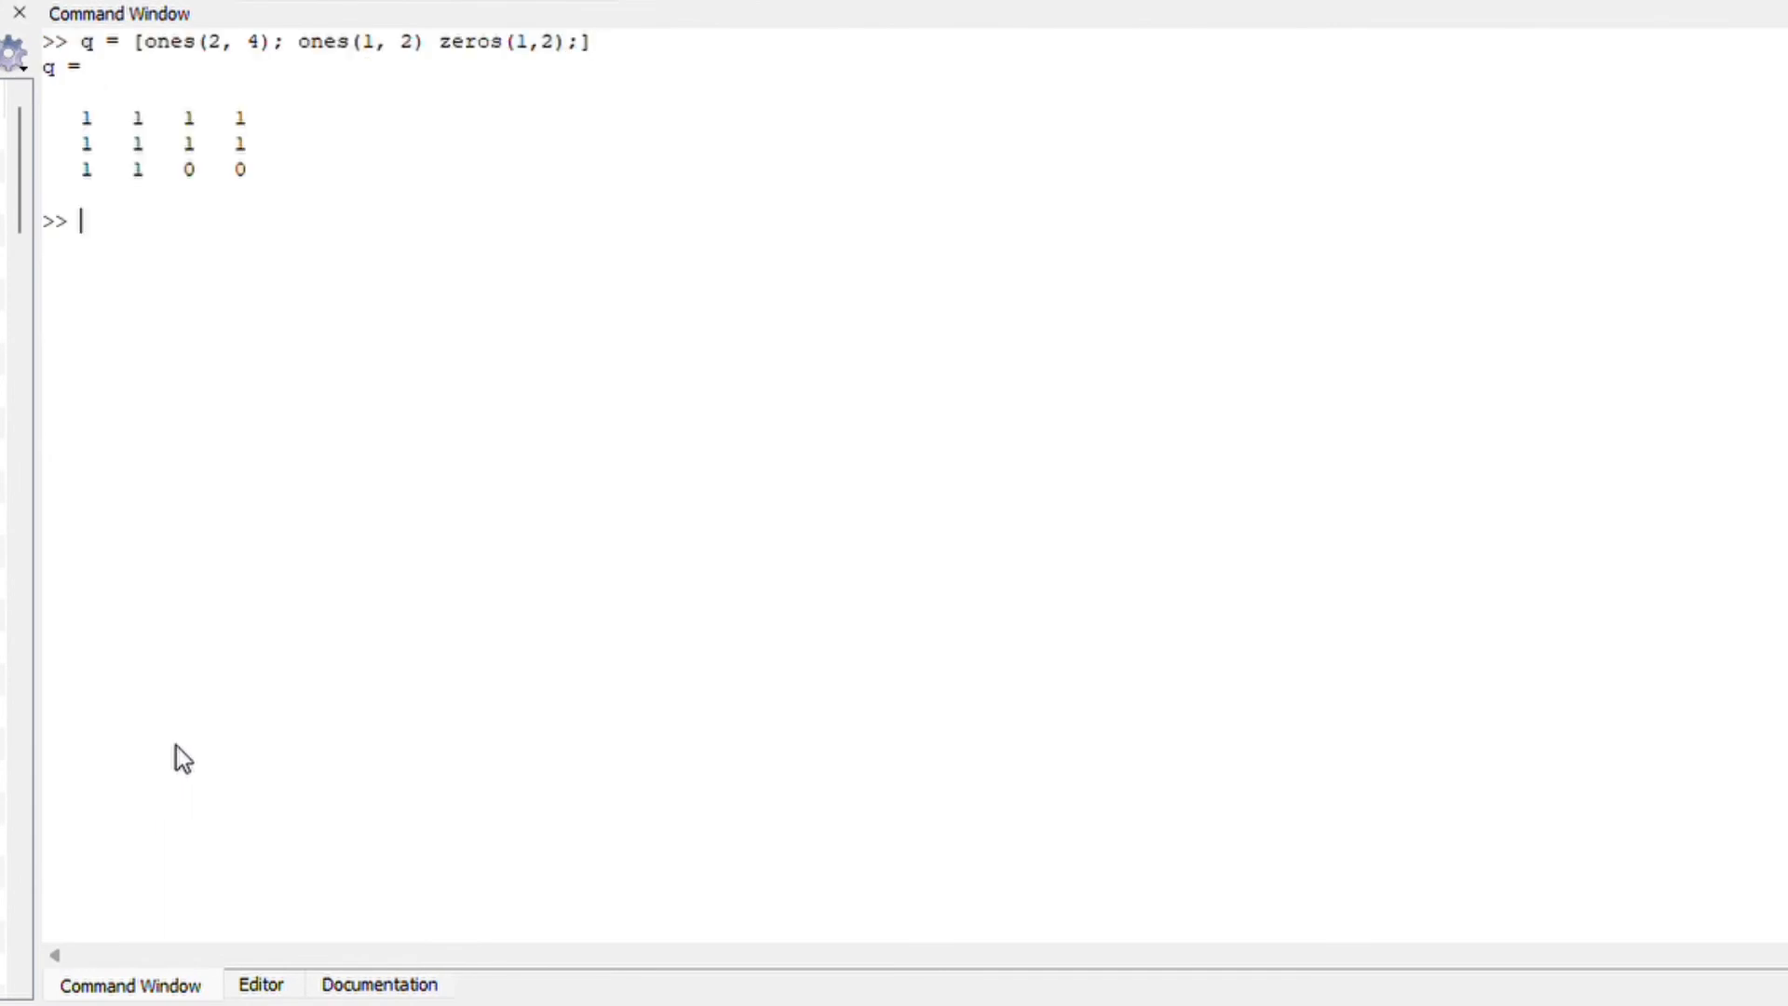
mouse_move(167, 783)
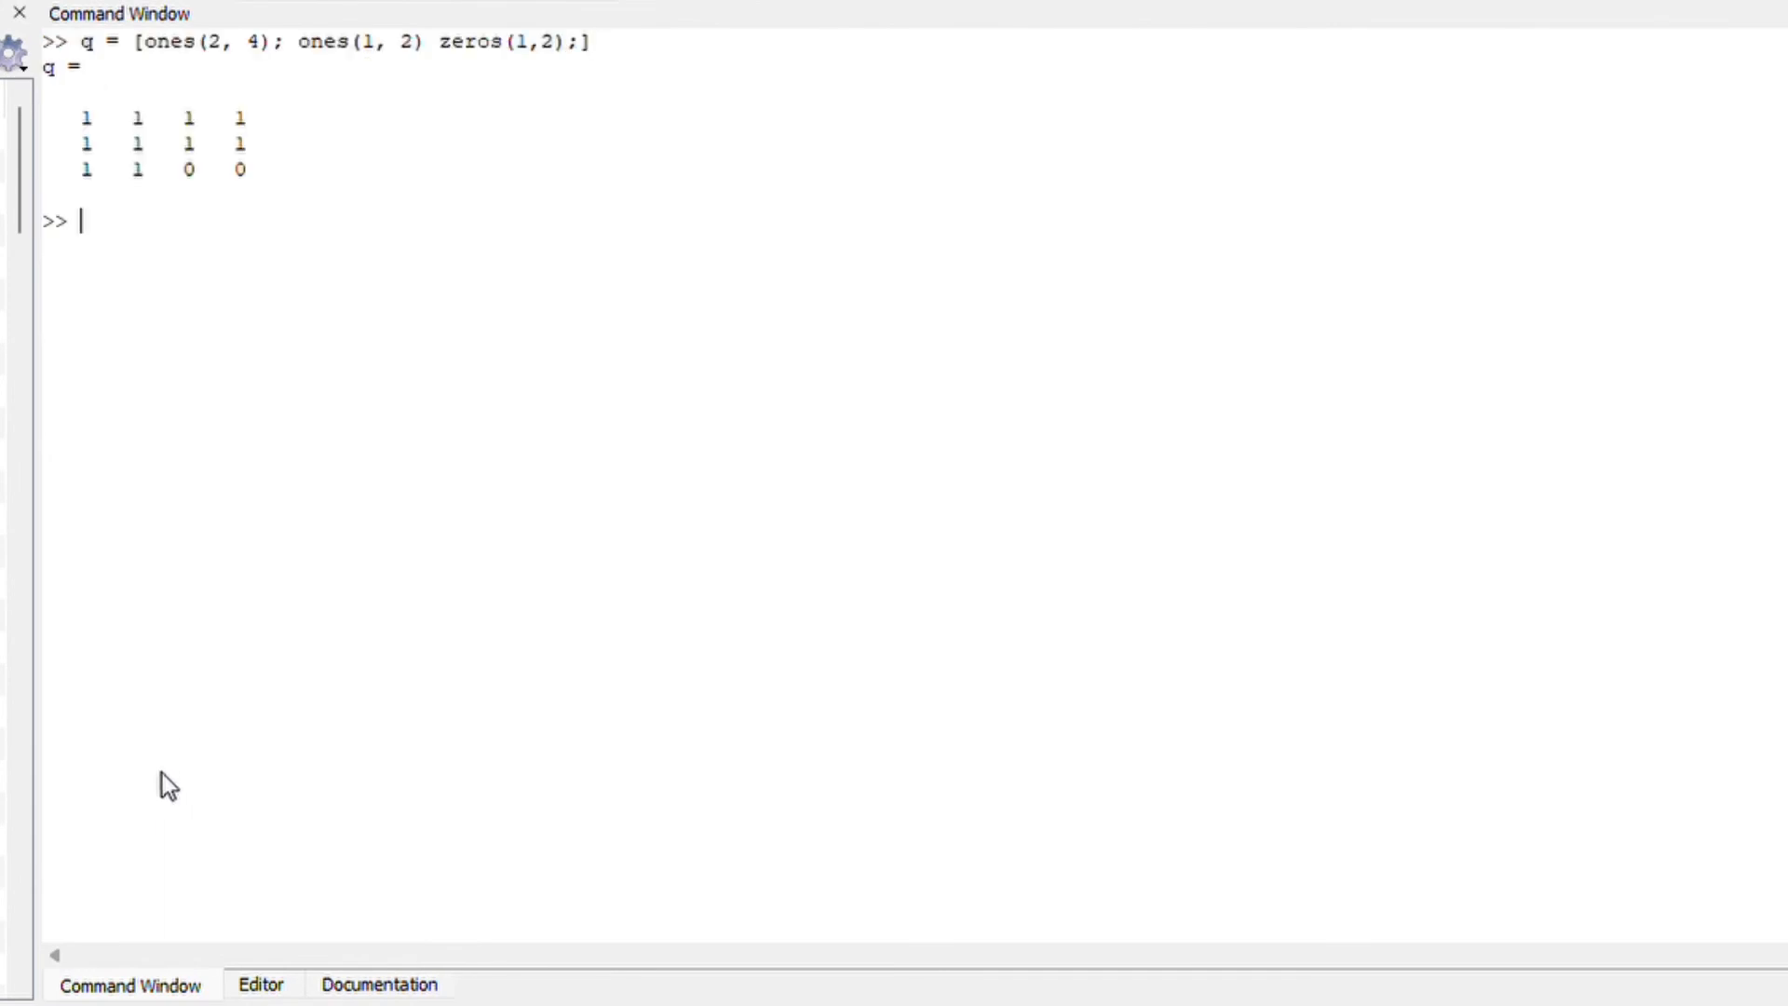
click(260, 984)
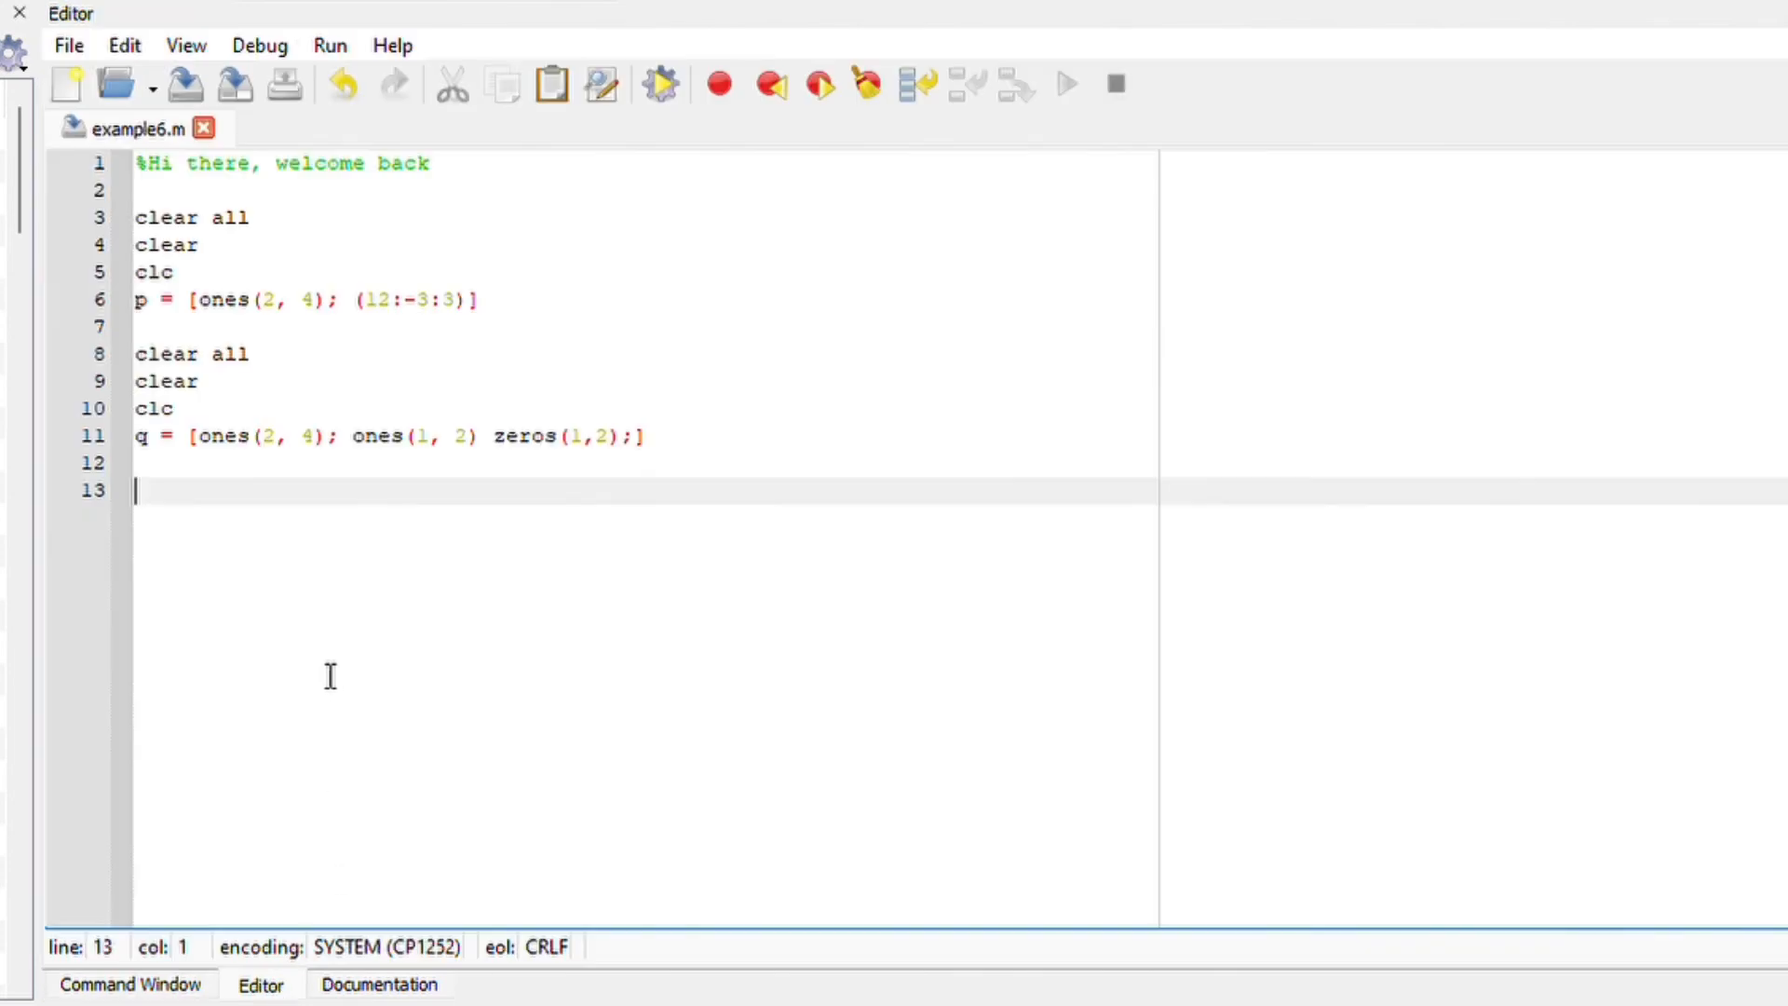
click(128, 984)
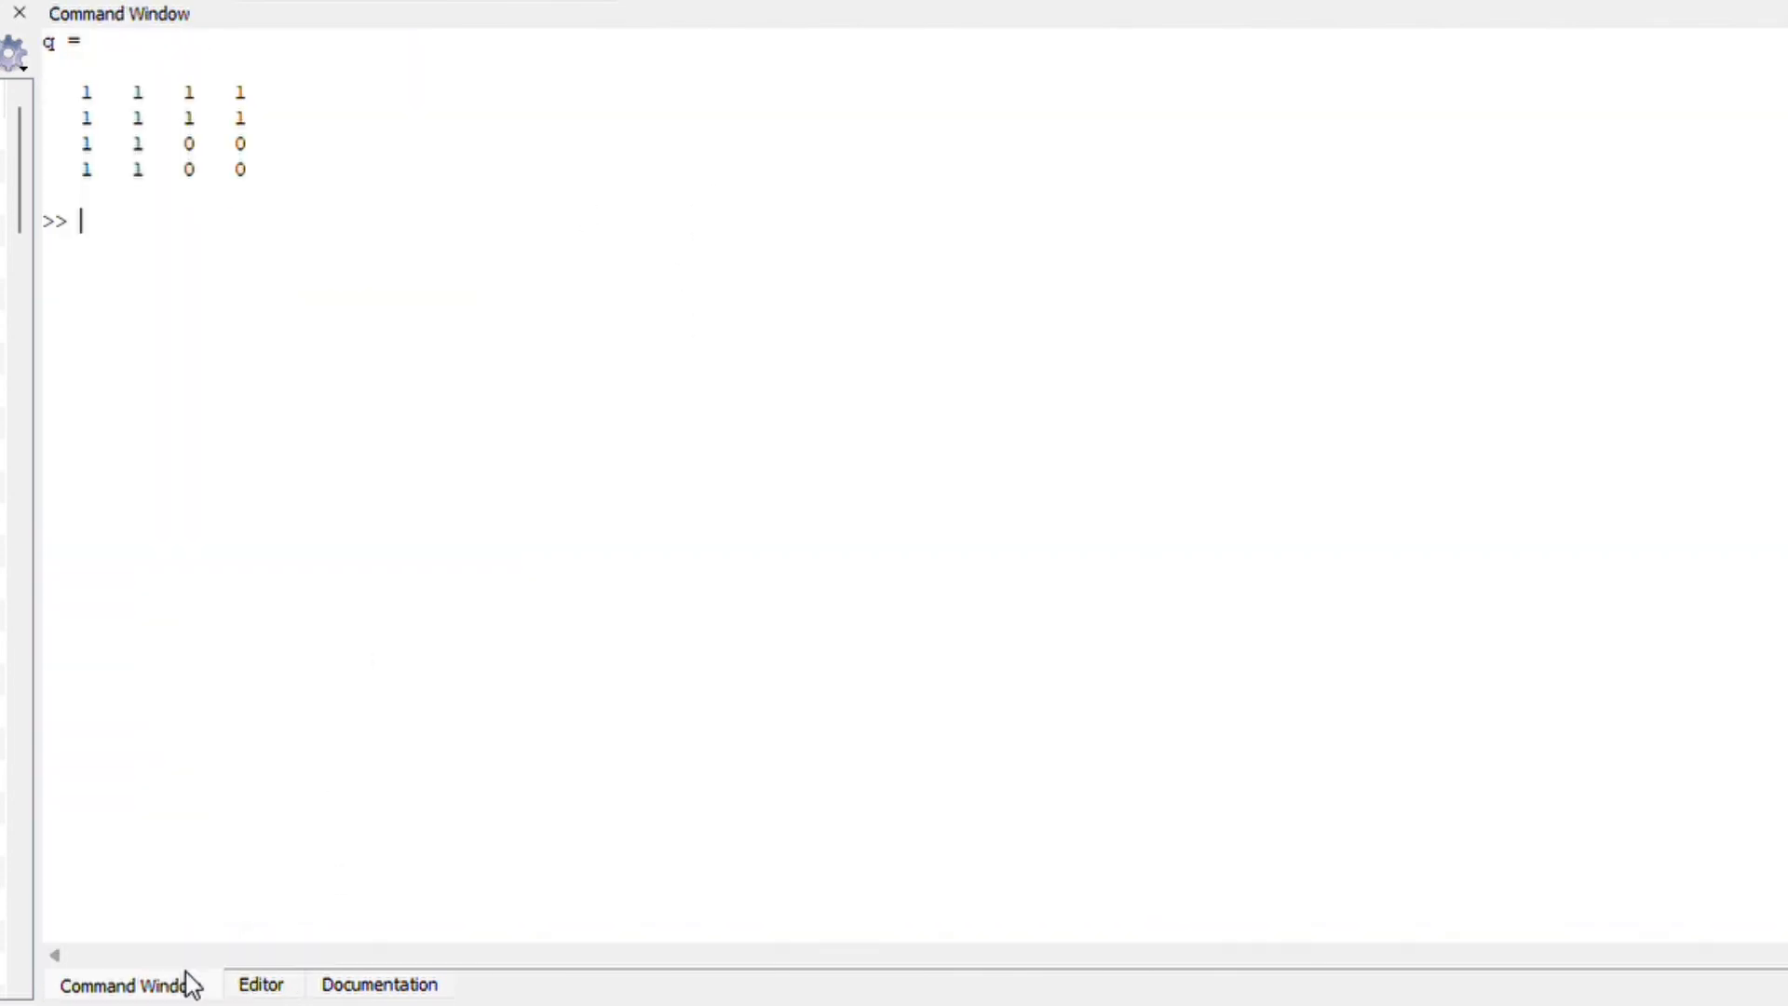
click(260, 984)
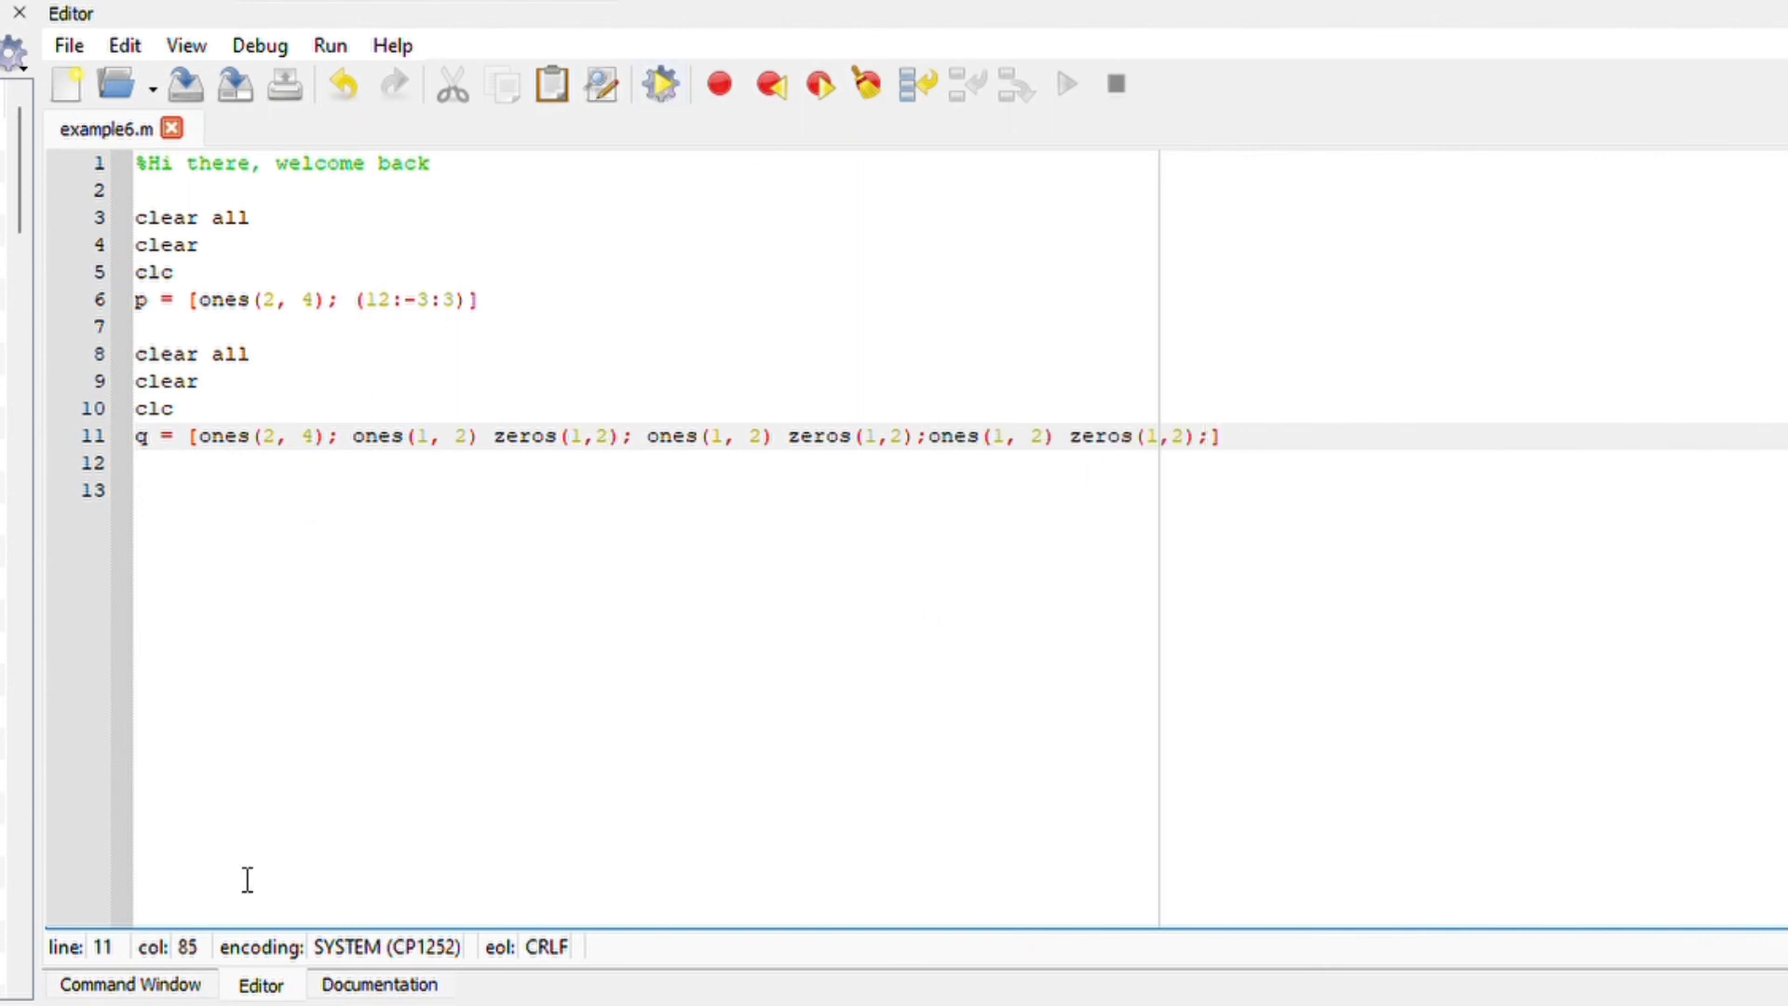
click(130, 985)
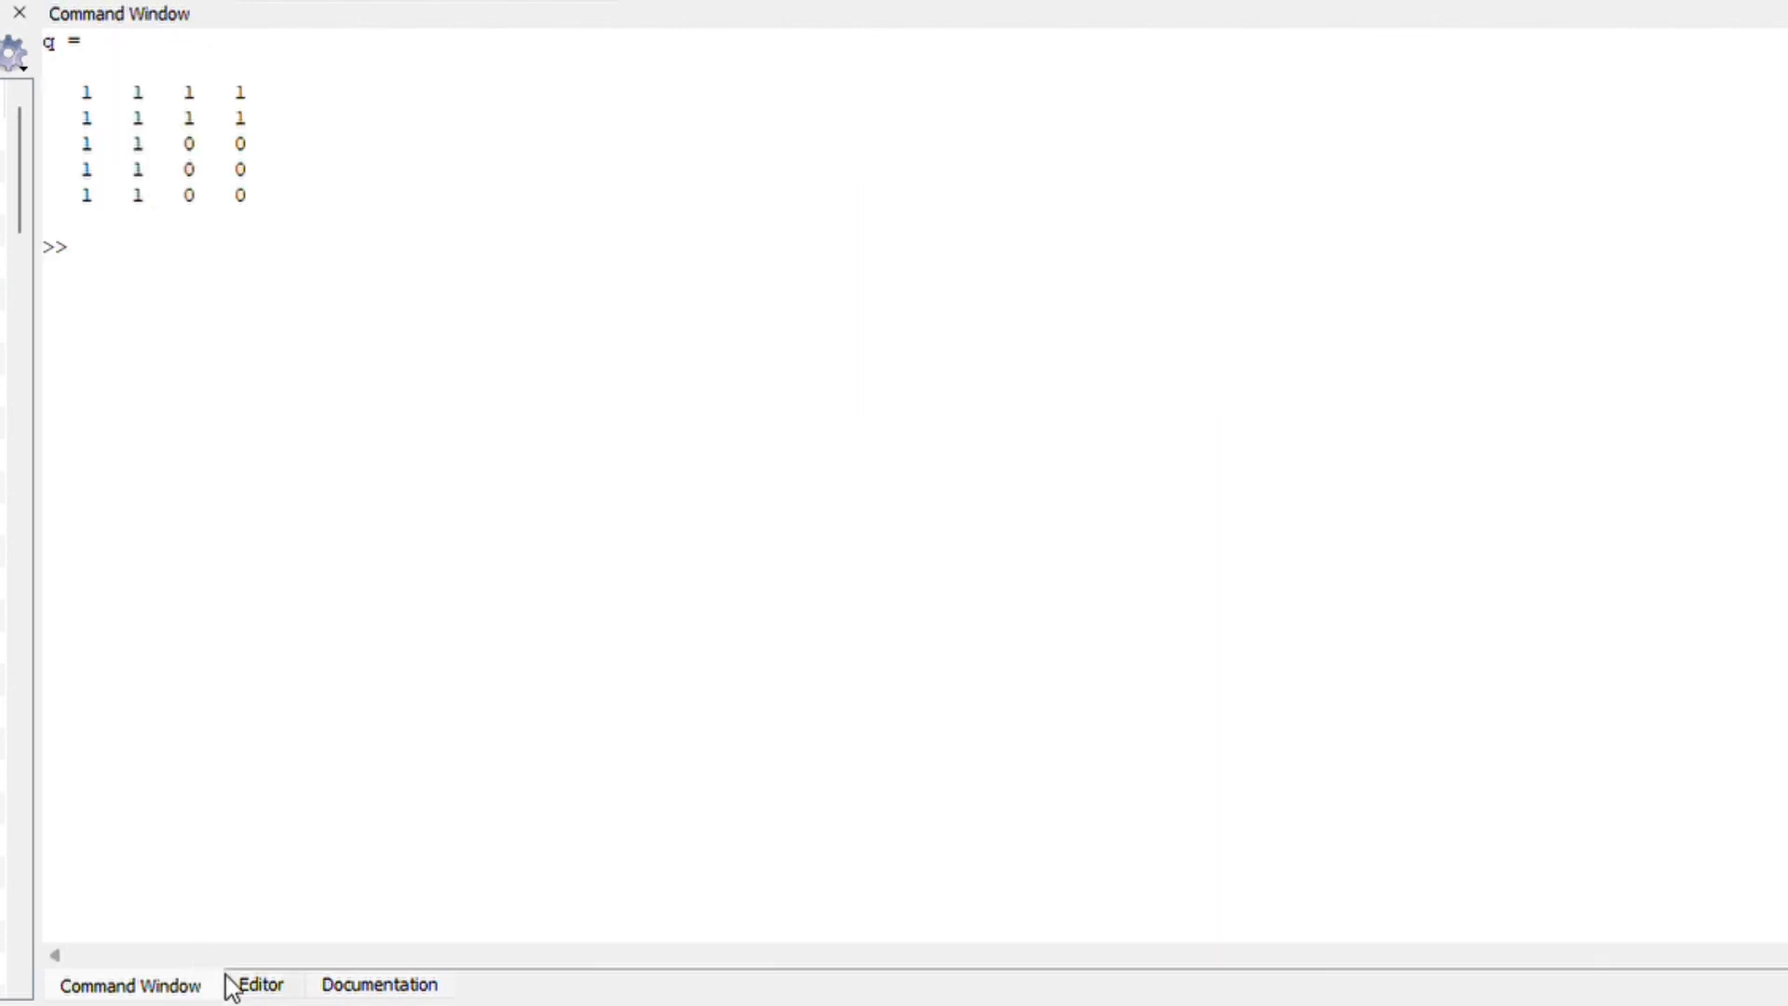
text(size)
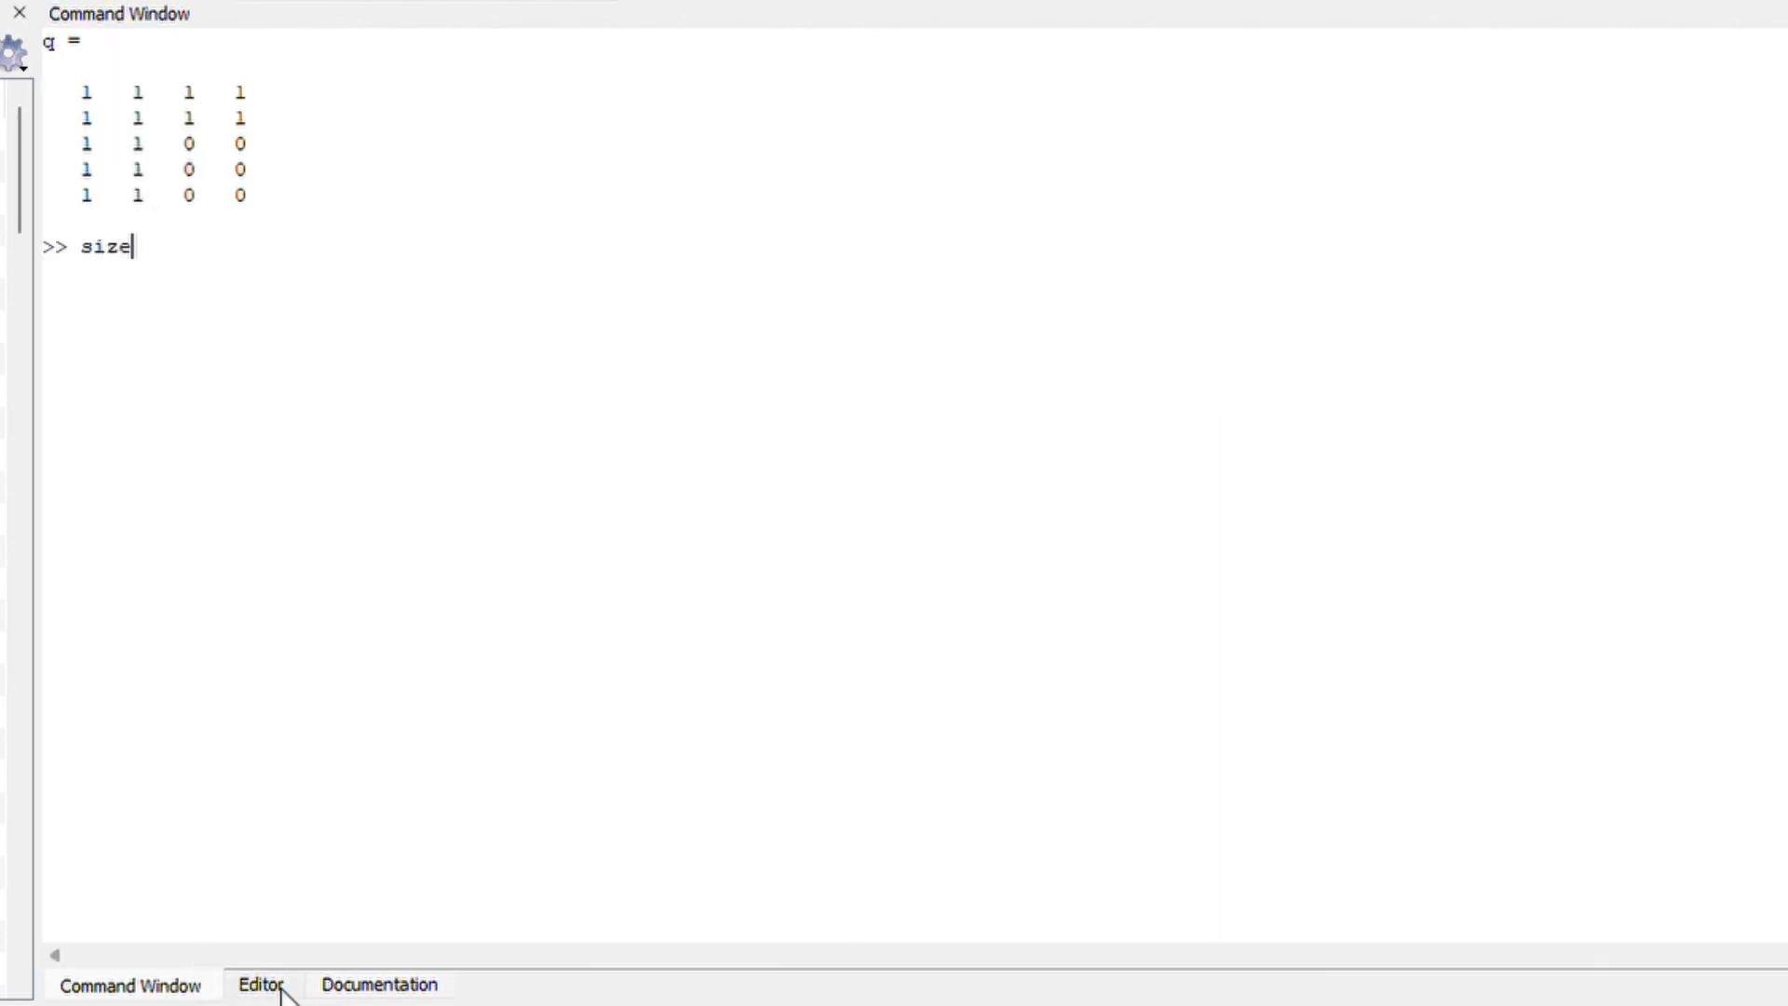
key(Return)
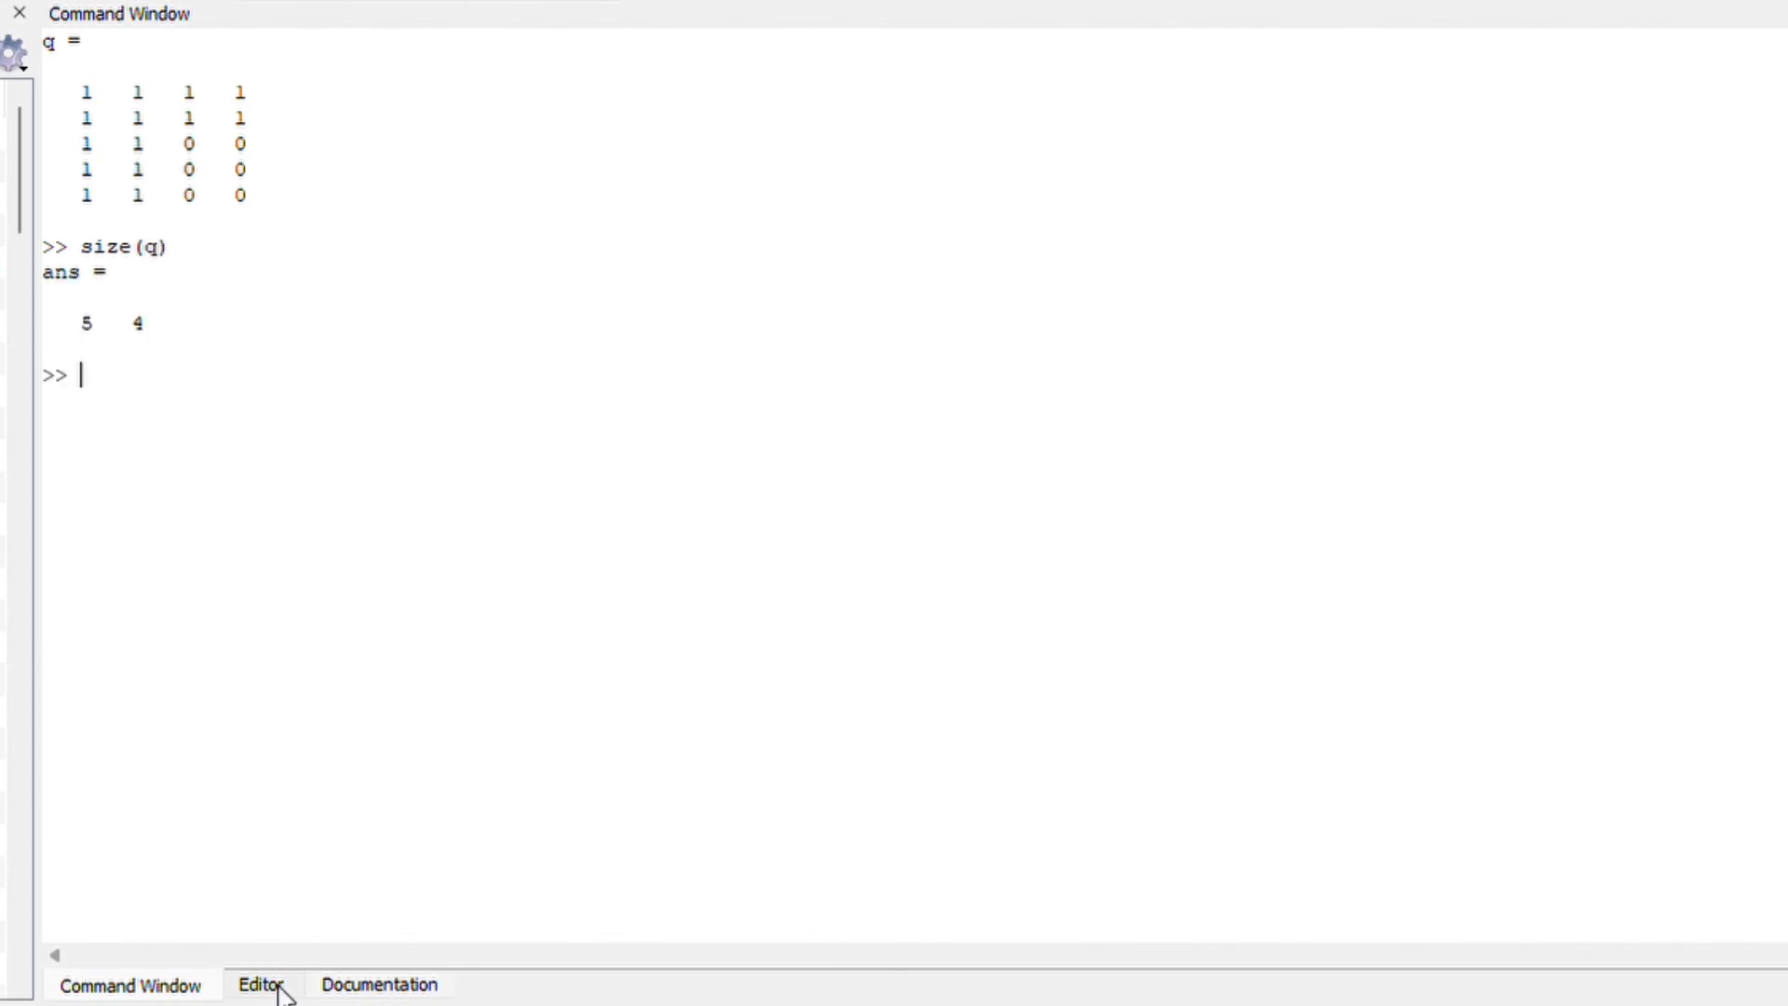